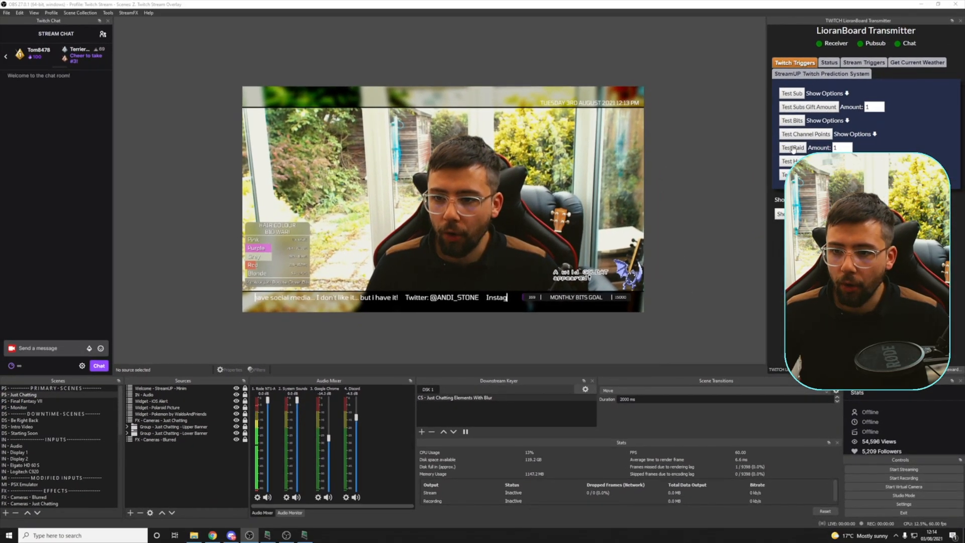
Scroll through the Downstream Keyer 0.2.0 forum page's Overview and demo video.
left_click(793, 147)
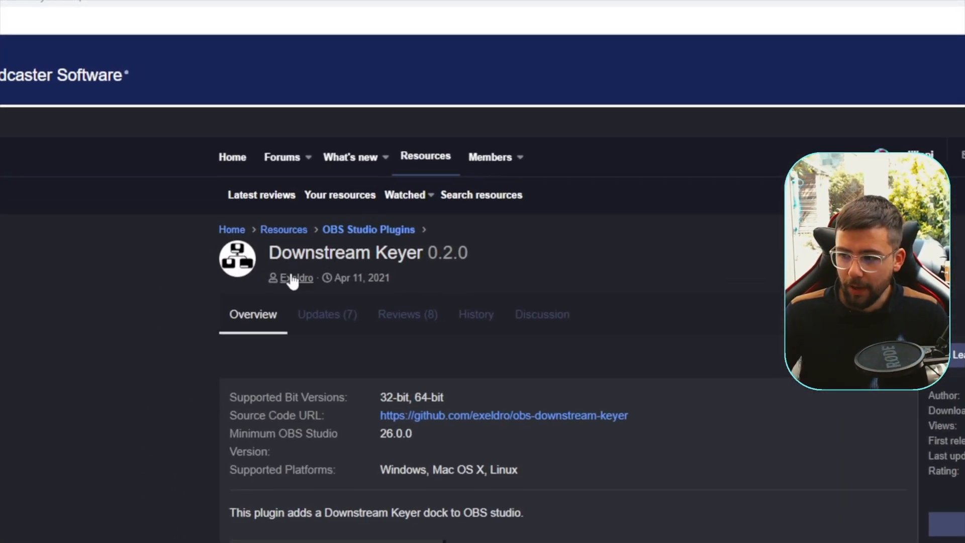
scroll("down", 3)
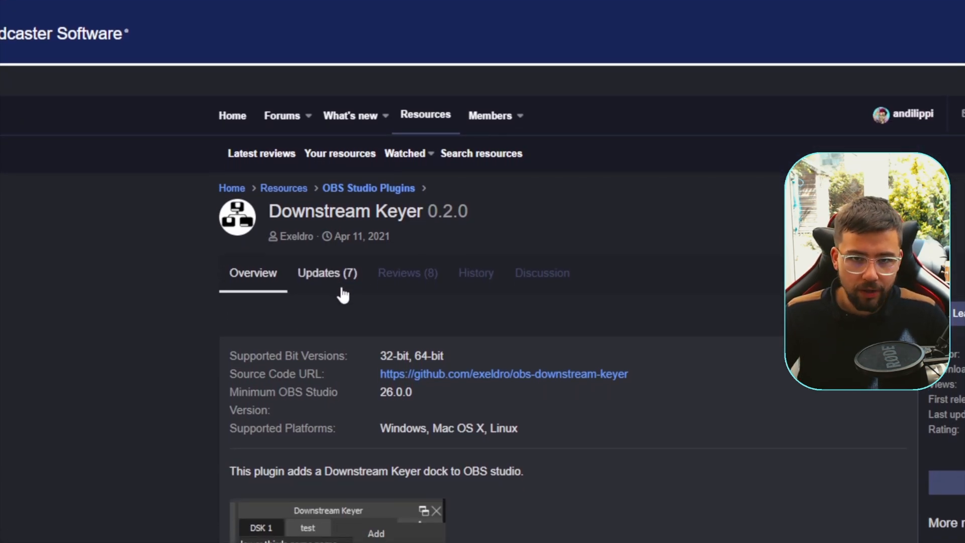
scroll("down", 3)
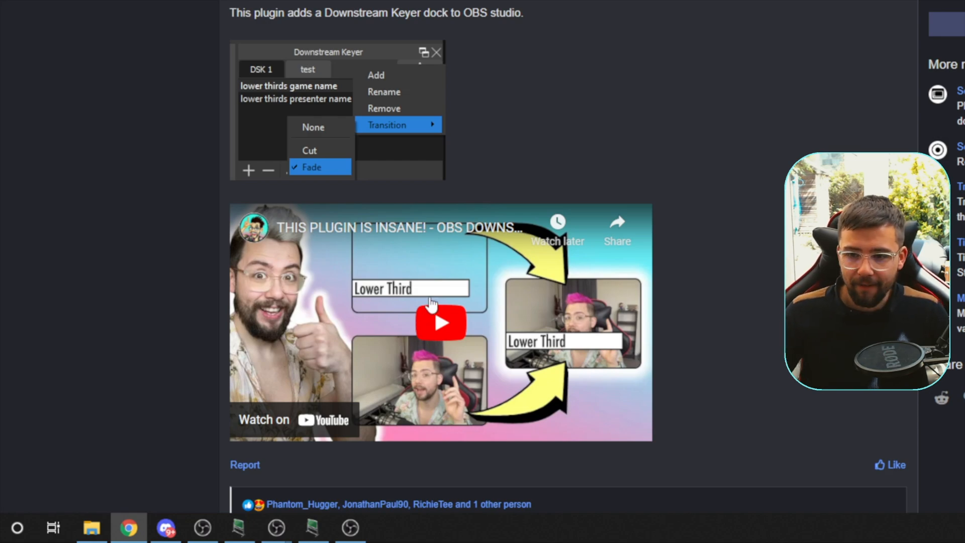
scroll("down", 3)
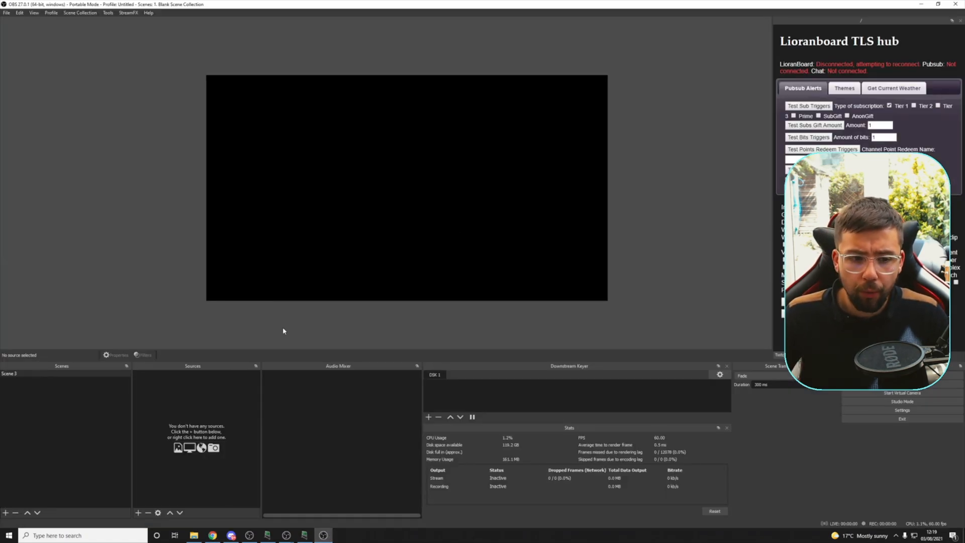
mouse_move(318, 393)
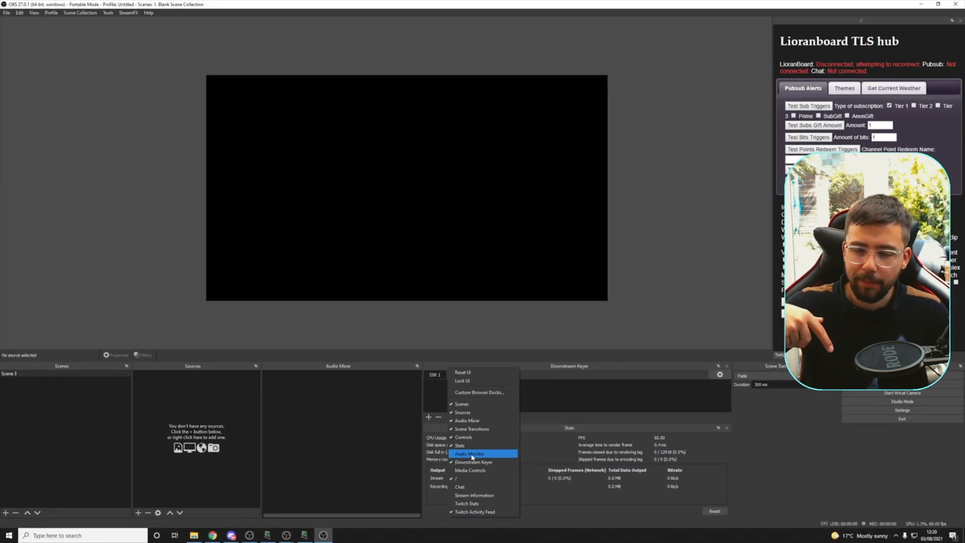
left_click(471, 454)
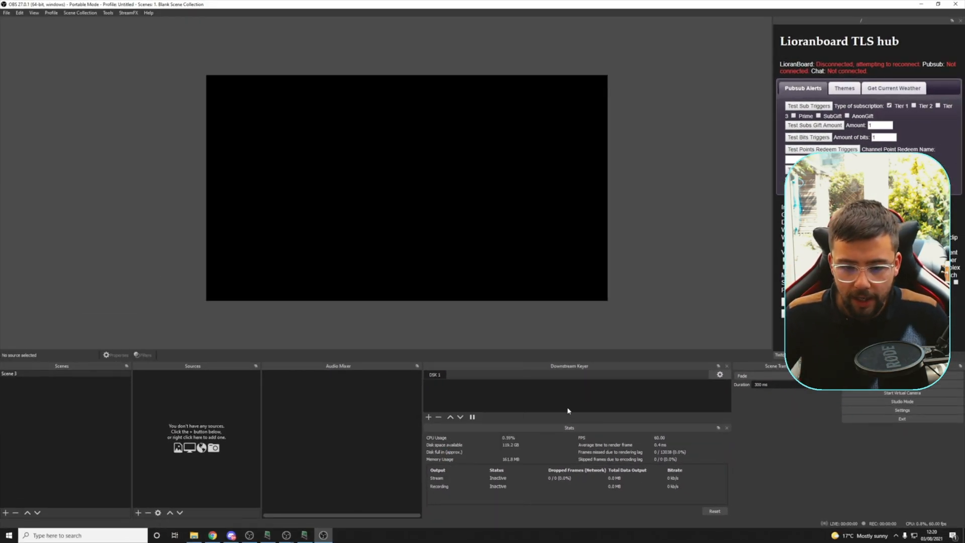
mouse_move(137, 510)
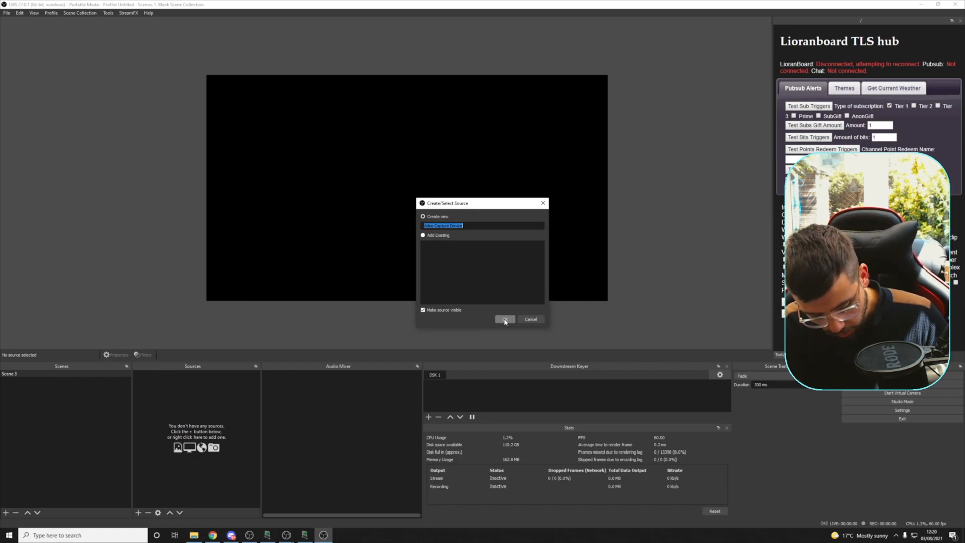
Create the Webcam video capture source, then deselect it in the preview.
left_click(504, 319)
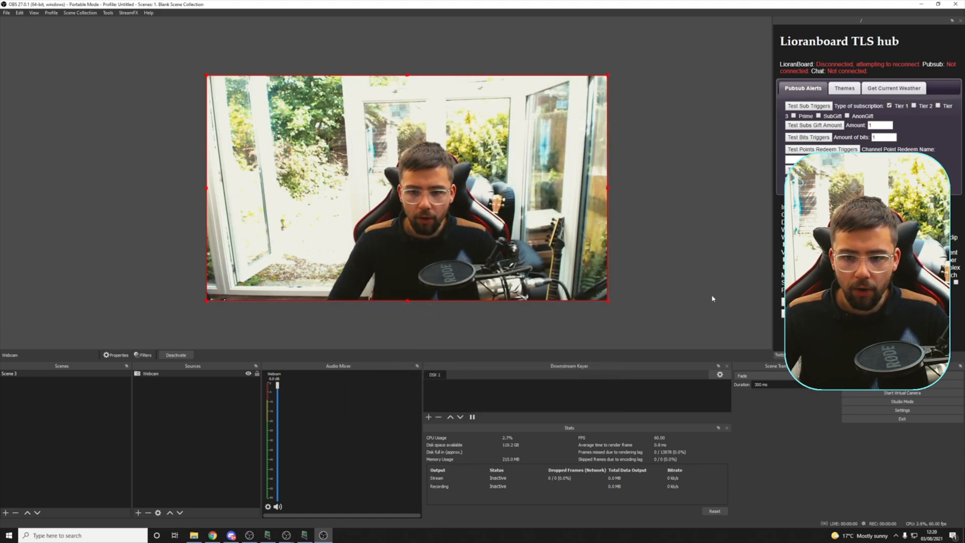
left_click(206, 339)
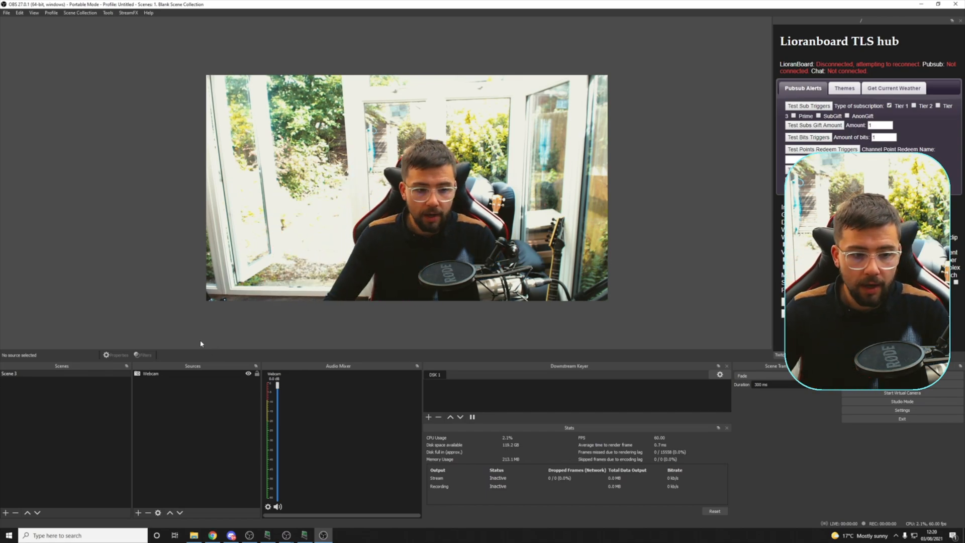
Select the webcam scene in the Scenes dock to rename it Just Chatting.
left_click(34, 373)
type("Just Chatting")
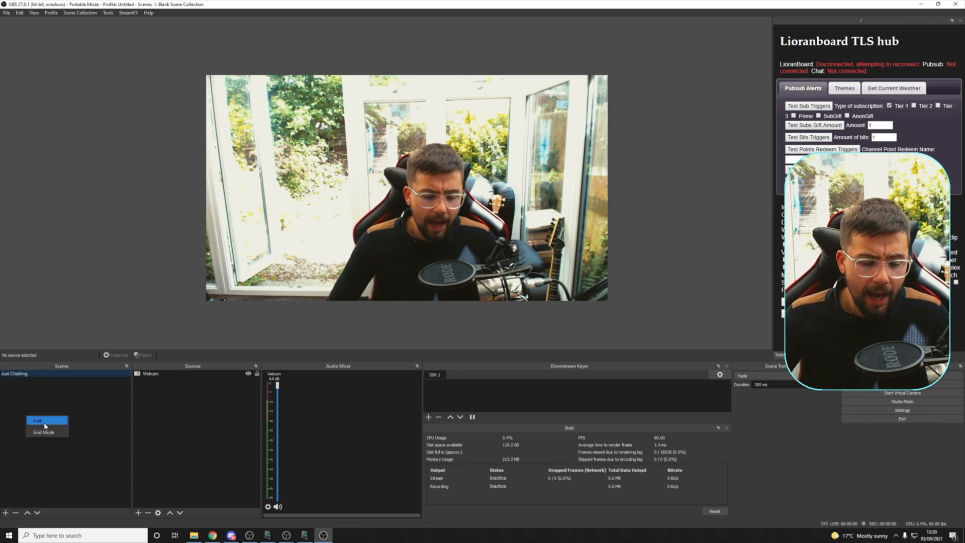
Create a new scene named 'Blurred On Screen Elements' from the Scenes dock.
left_click(36, 420)
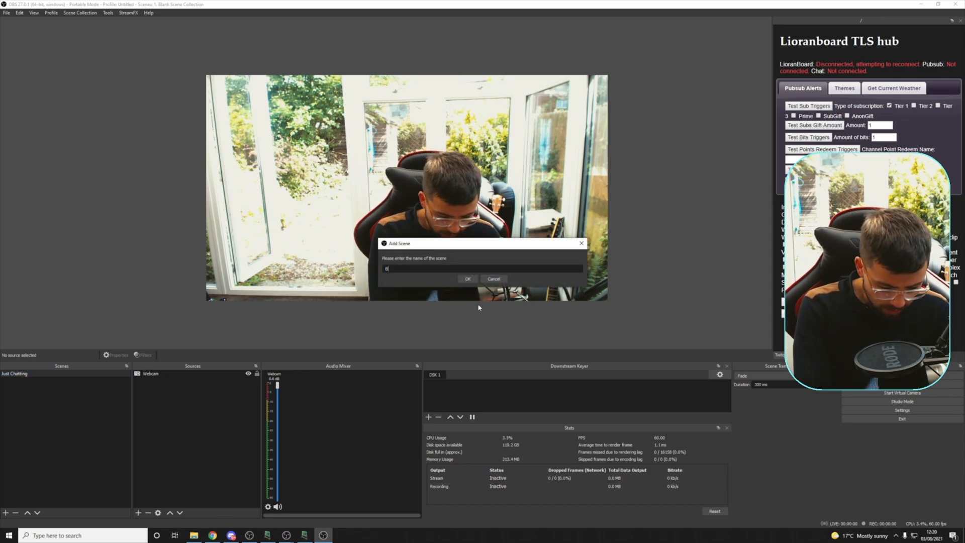
type("Blurred")
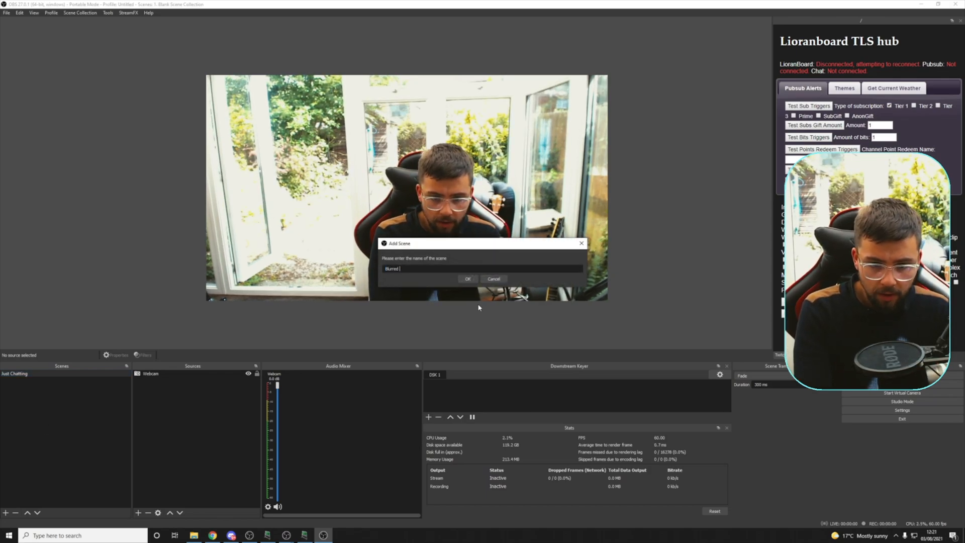
type("On Screen Elem")
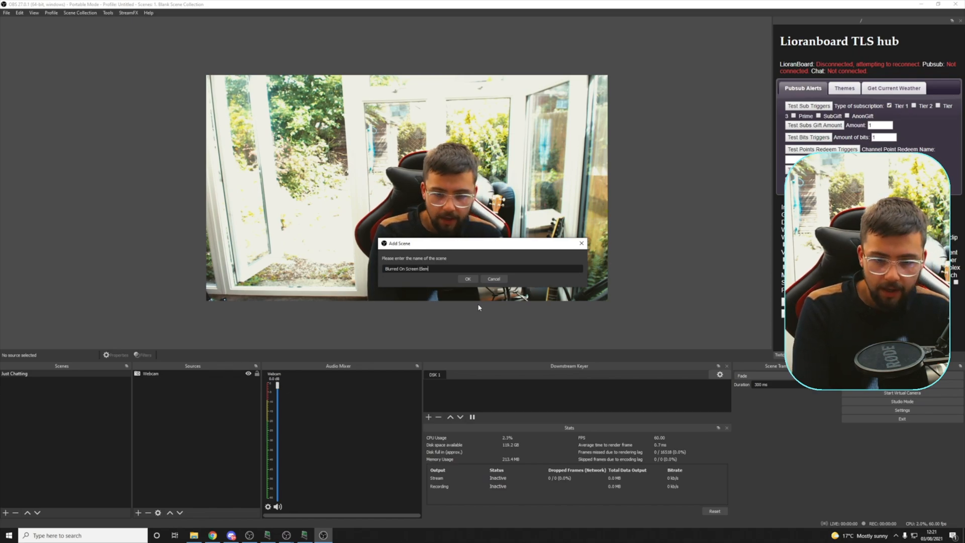
left_click(468, 278)
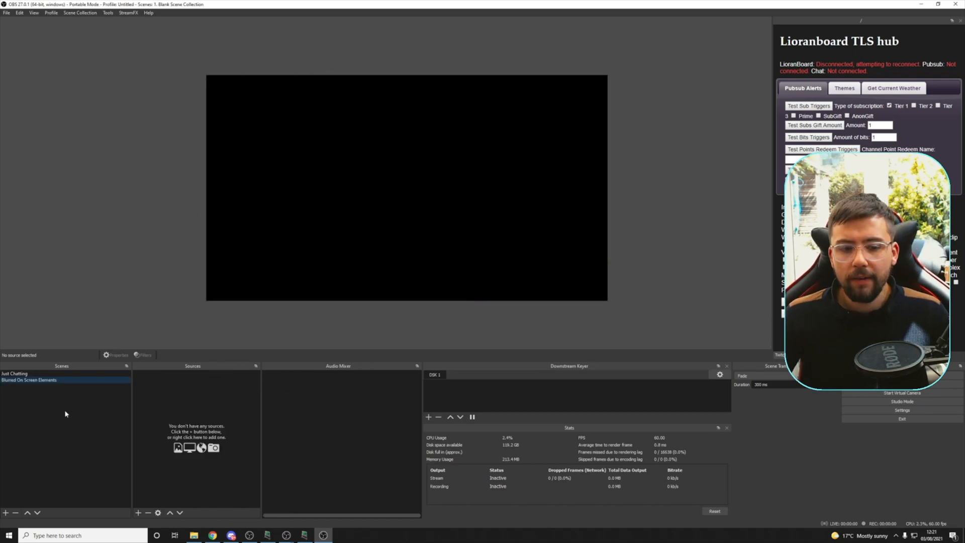
mouse_move(37, 391)
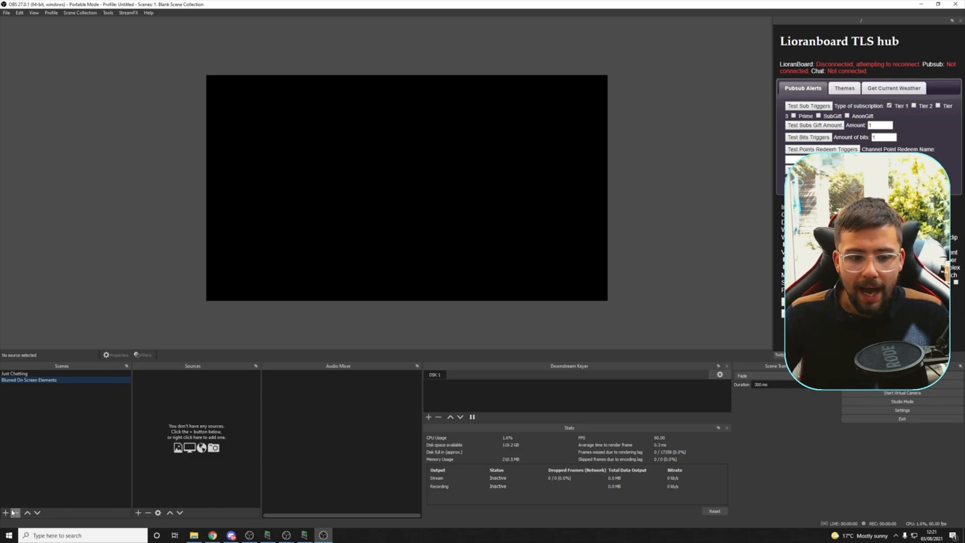
left_click(5, 512)
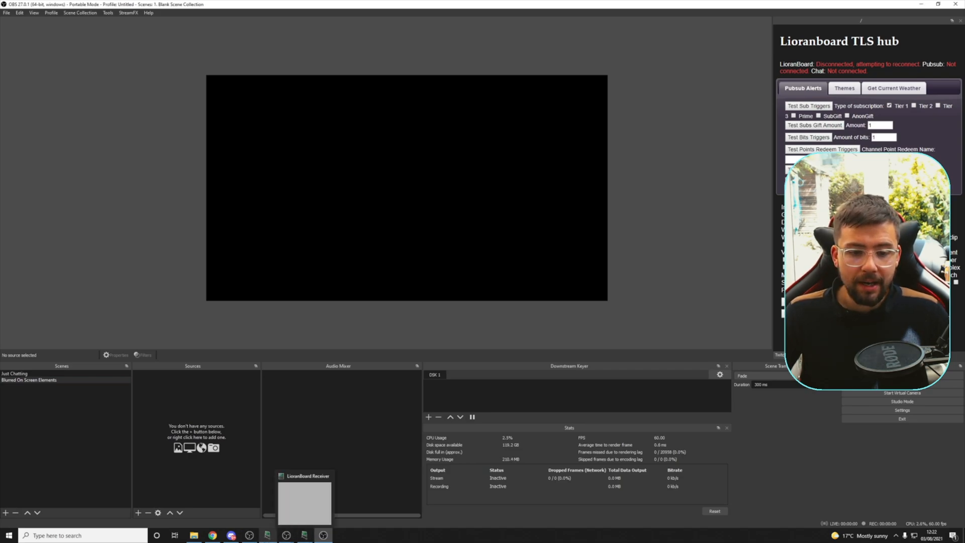
Launch LioranBoard Receiver and connect it to OBS.
left_click(8, 535)
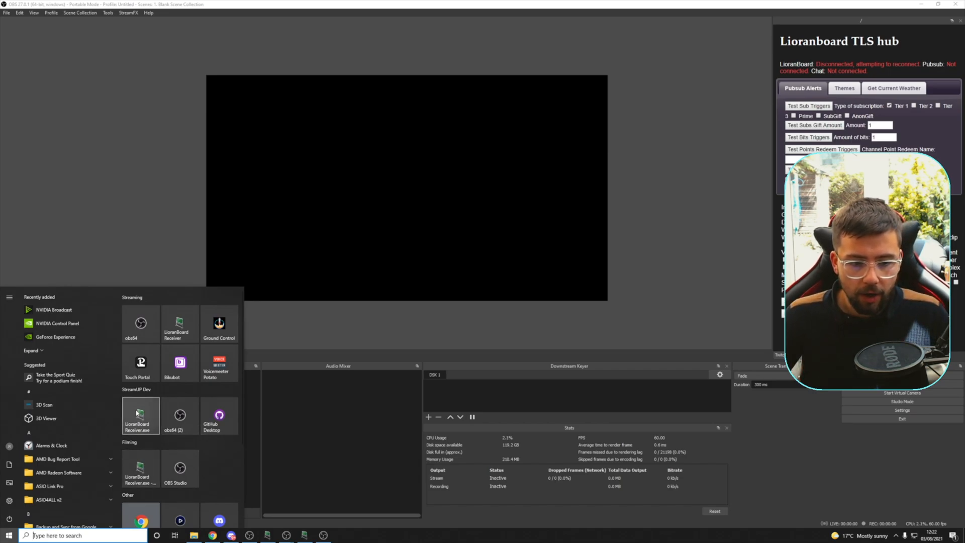
left_click(141, 415)
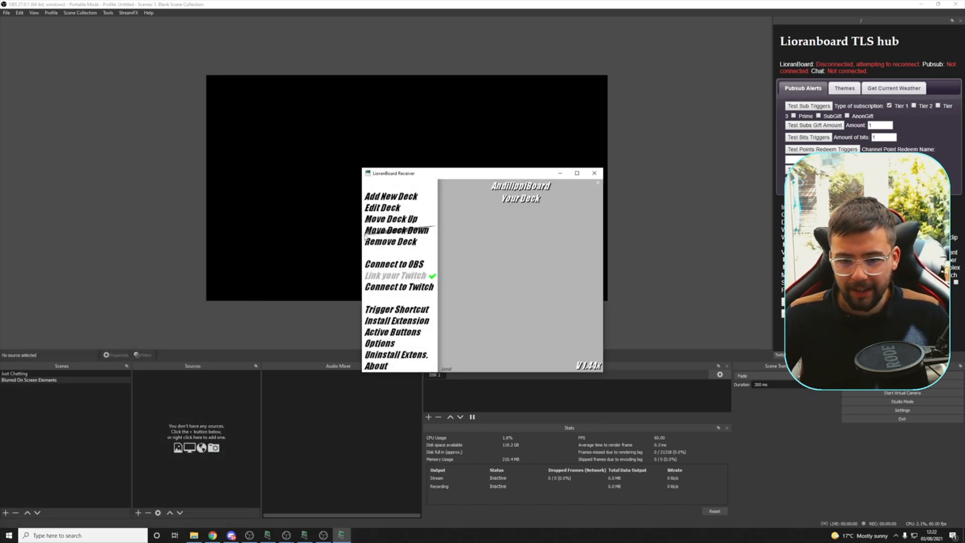
left_click(395, 263)
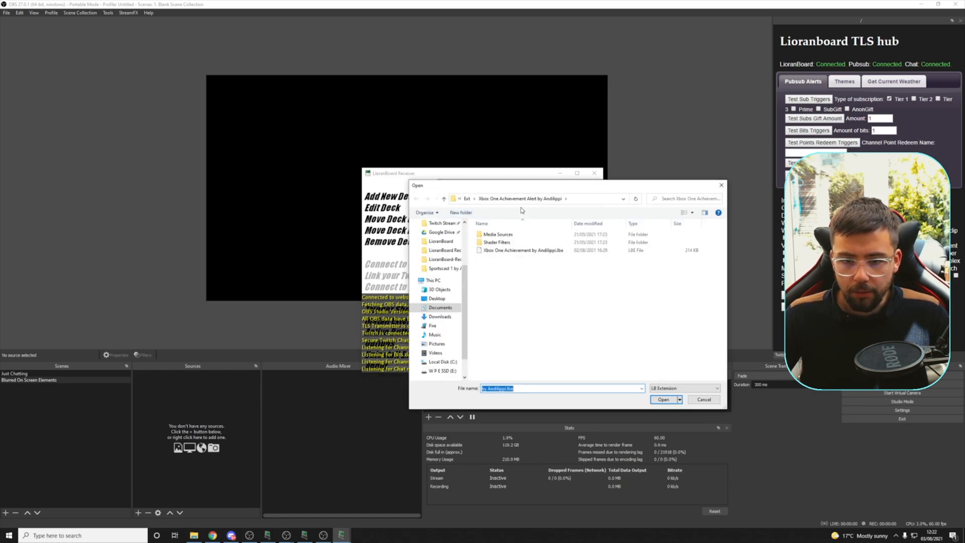
Load the Minim Alerts extension file from the StreamUP Developments folder.
left_click(455, 198)
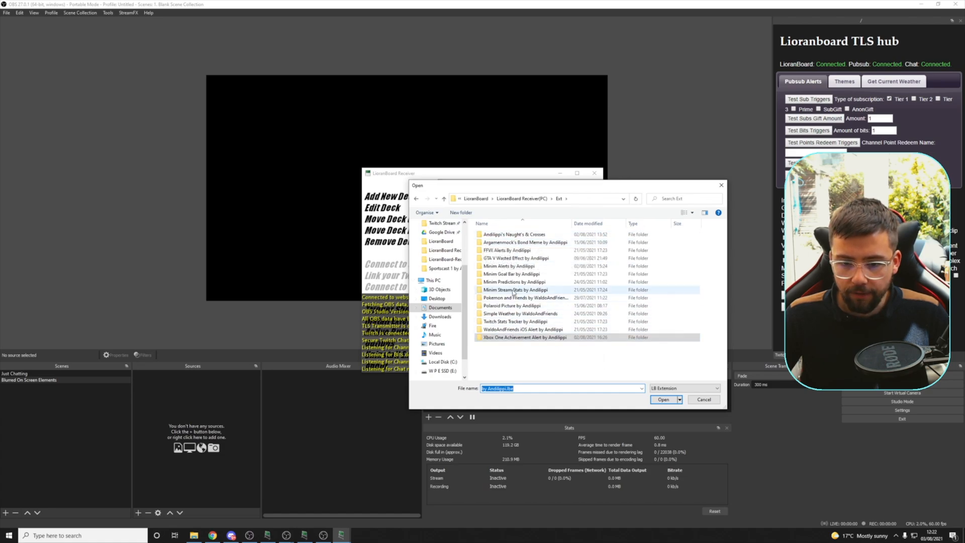
double_click(508, 265)
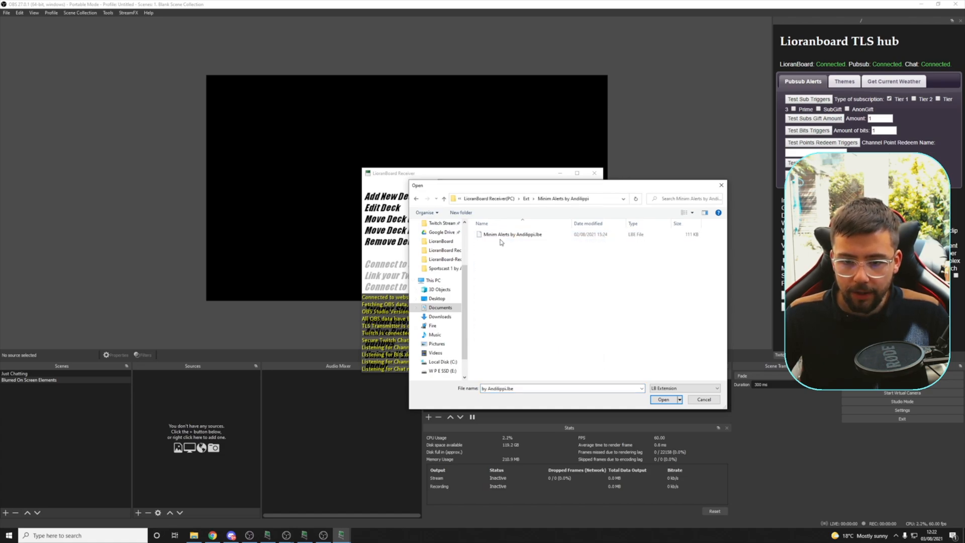
left_click(663, 399)
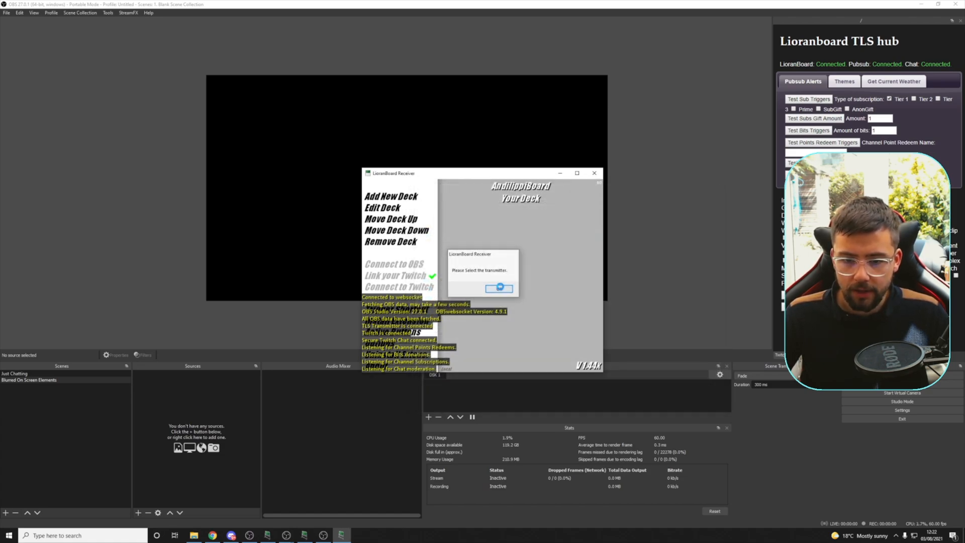
left_click(499, 287)
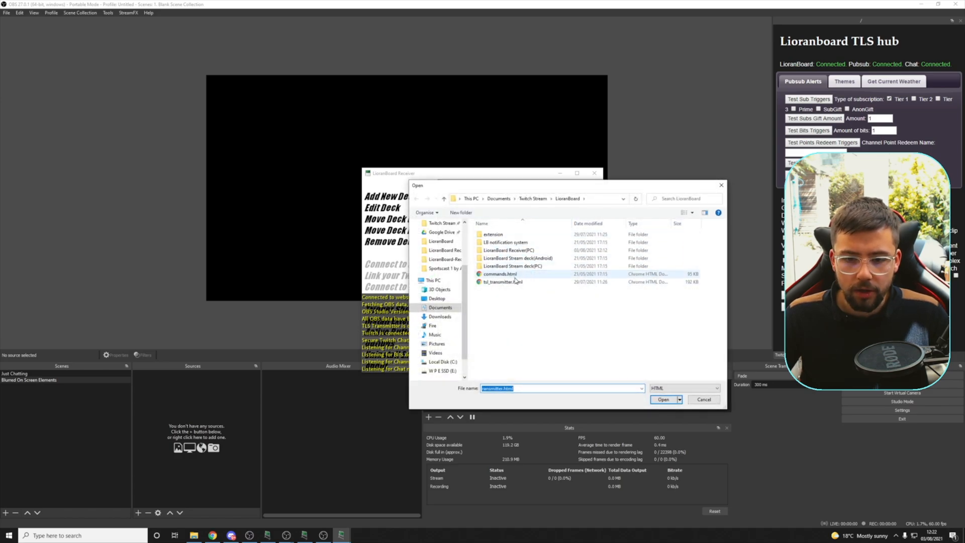
mouse_move(499, 282)
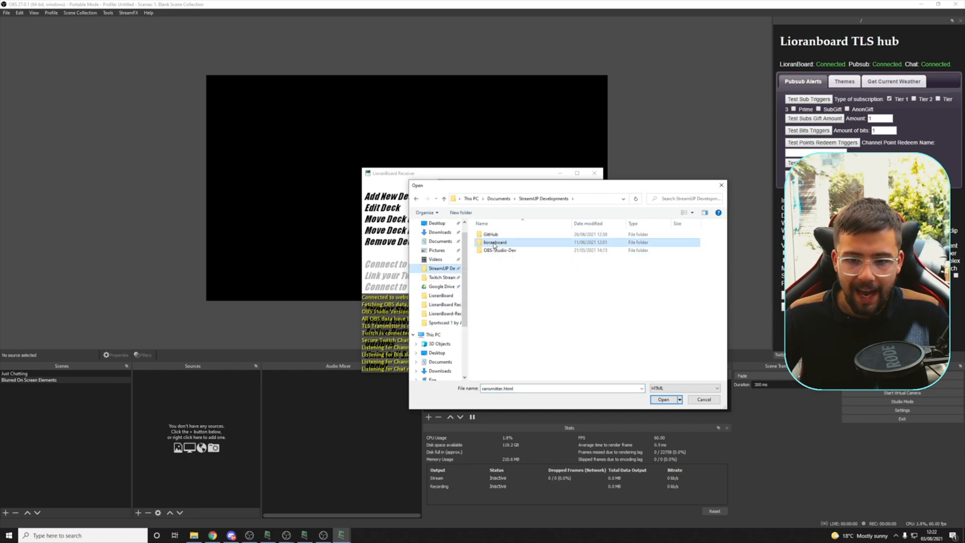
left_click(664, 399)
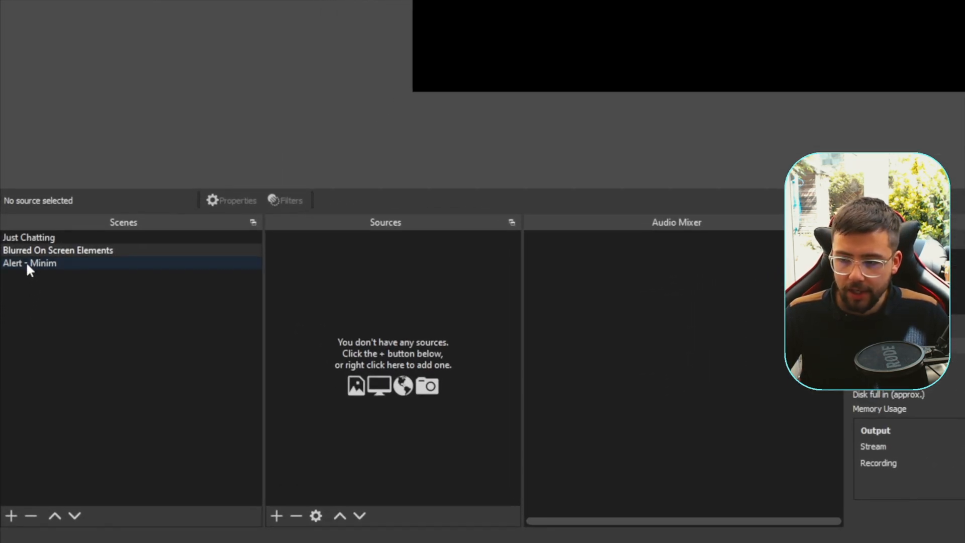
Preview the Alert - Minim scene, then add Alert - Minim as a scene source.
left_click(29, 263)
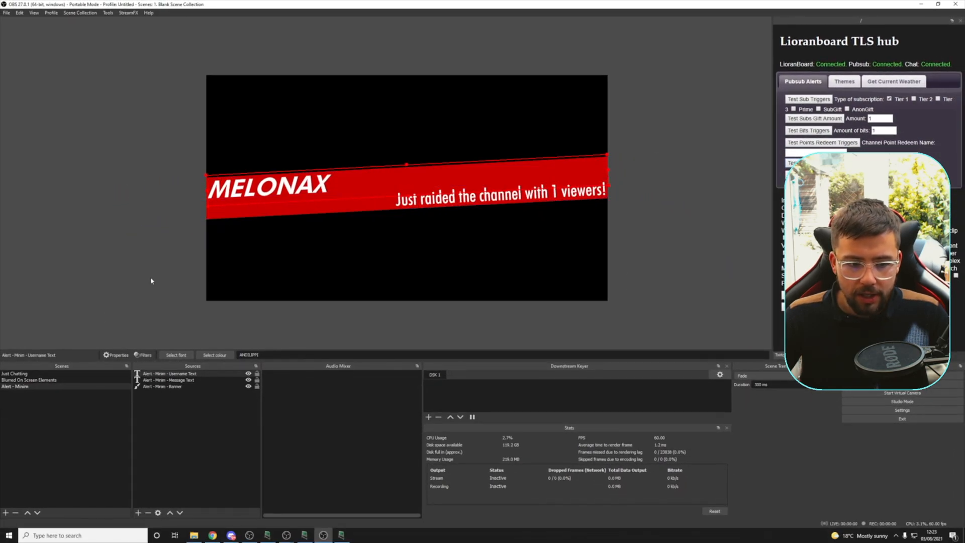
right_click(197, 412)
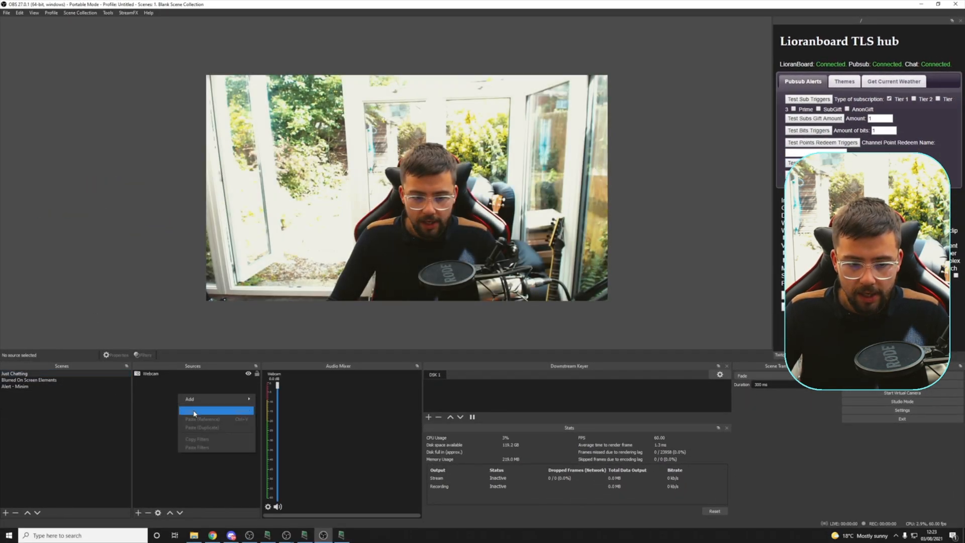
left_click(192, 411)
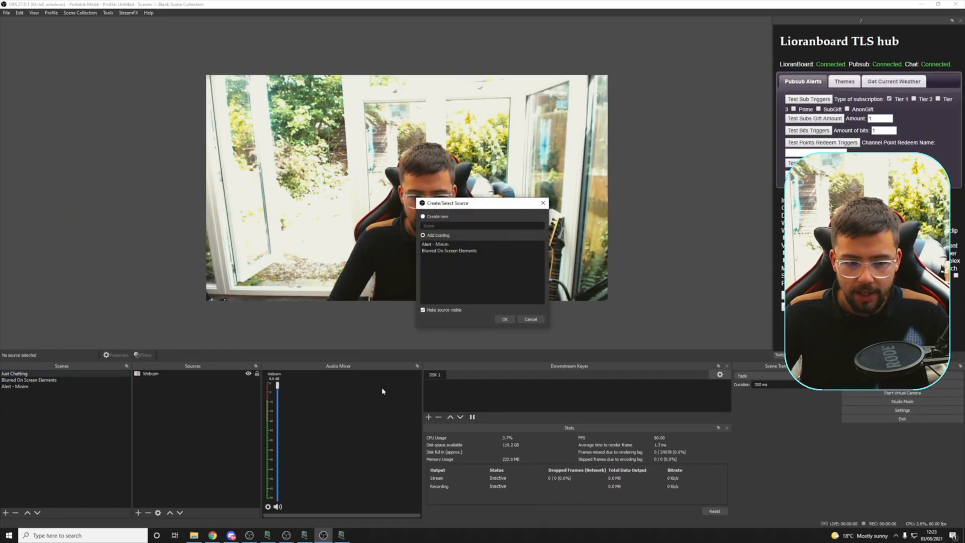
left_click(435, 244)
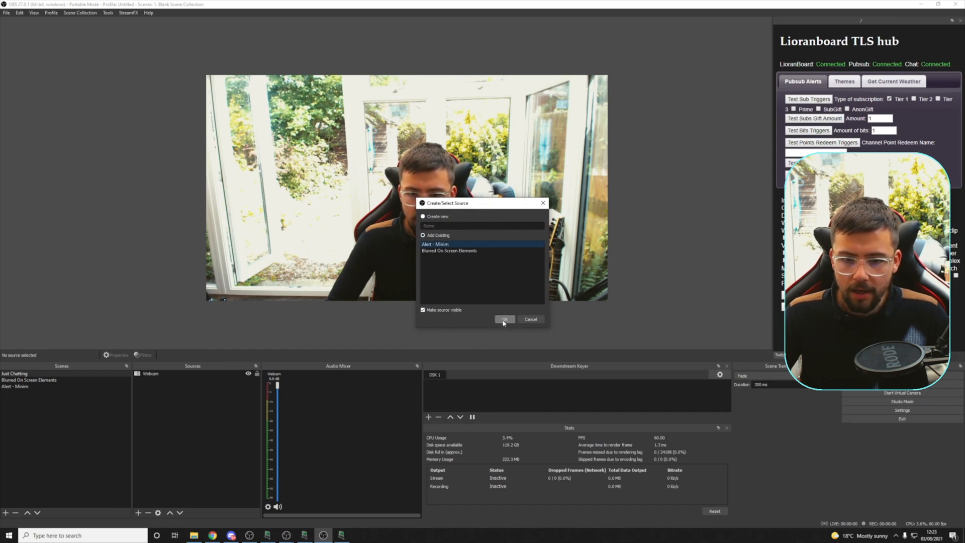
left_click(504, 319)
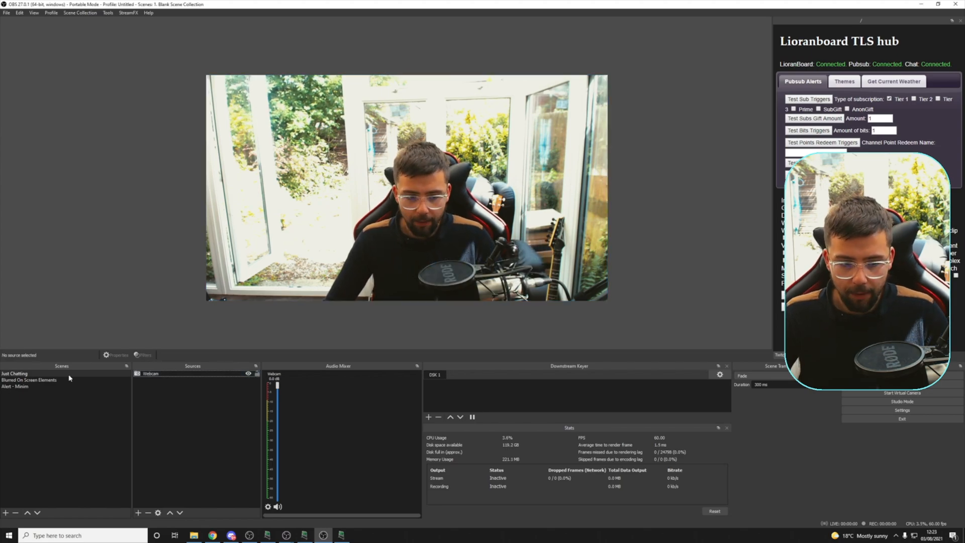
Switch to Blurred On Screen Elements and add the existing Alert - Minim scene as a source.
left_click(14, 386)
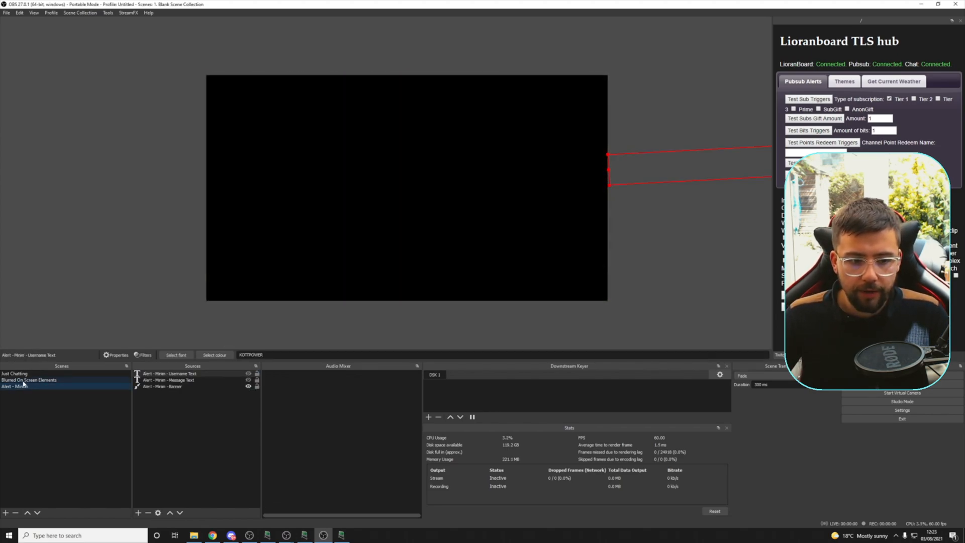
left_click(29, 380)
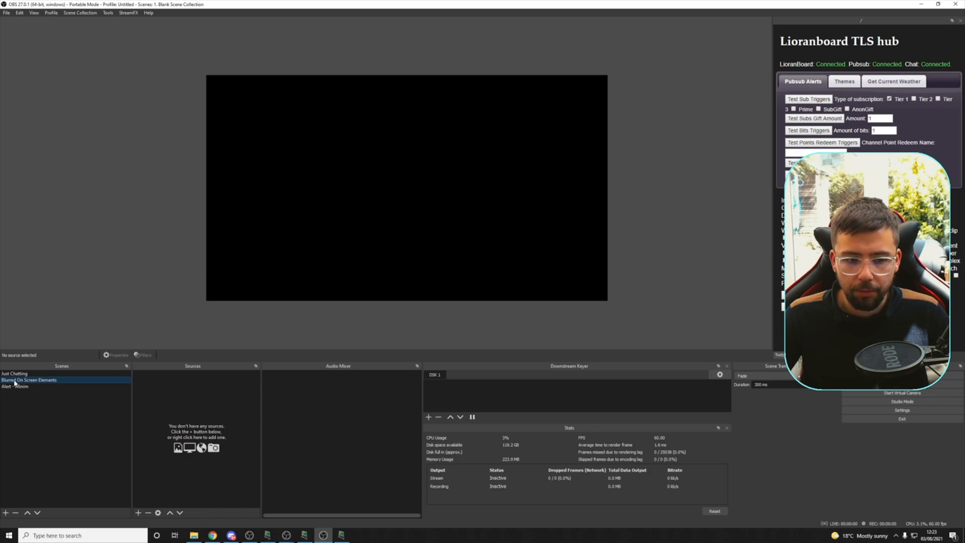
right_click(196, 419)
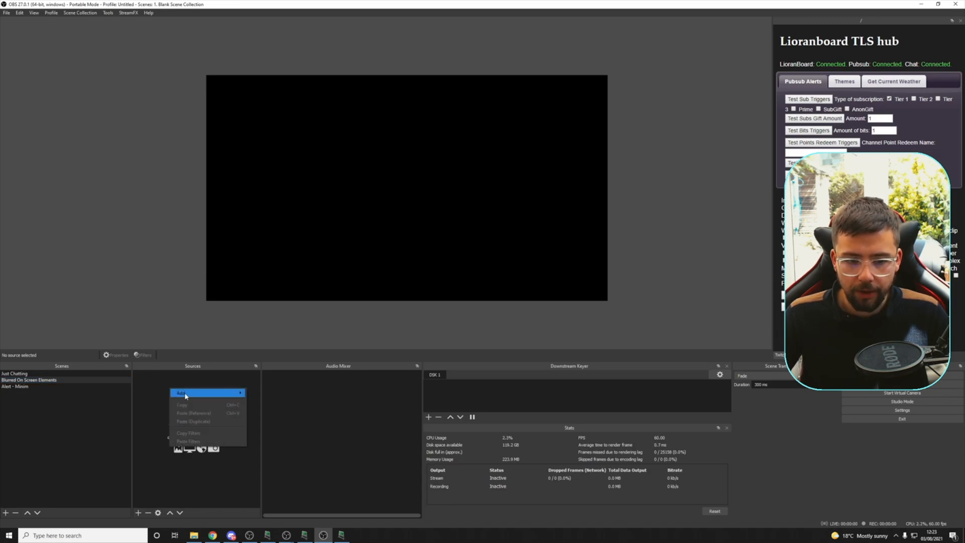
left_click(182, 392)
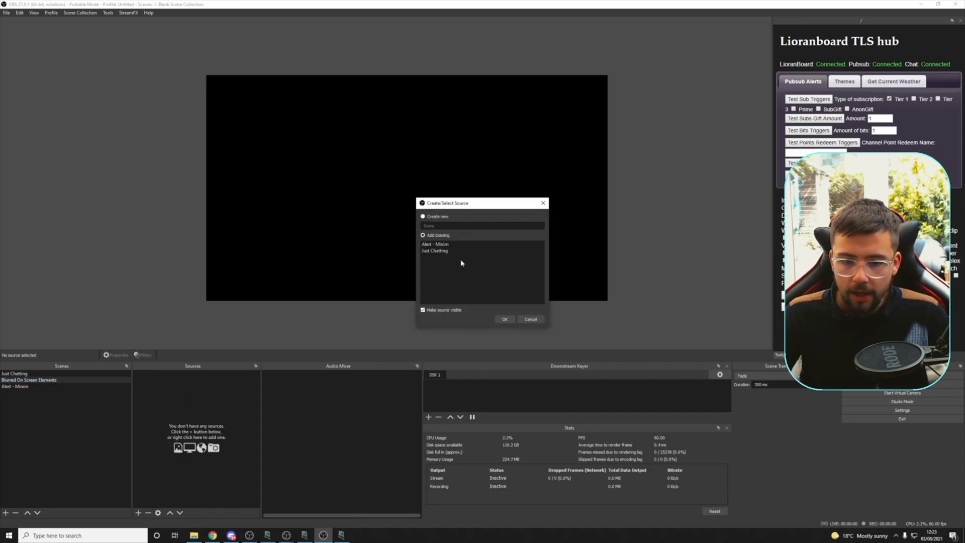
left_click(435, 243)
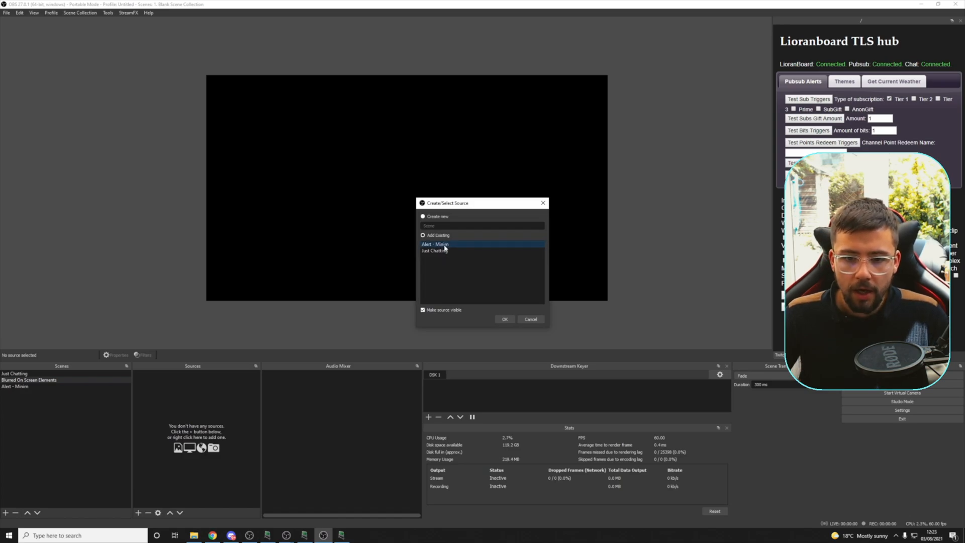
left_click(504, 319)
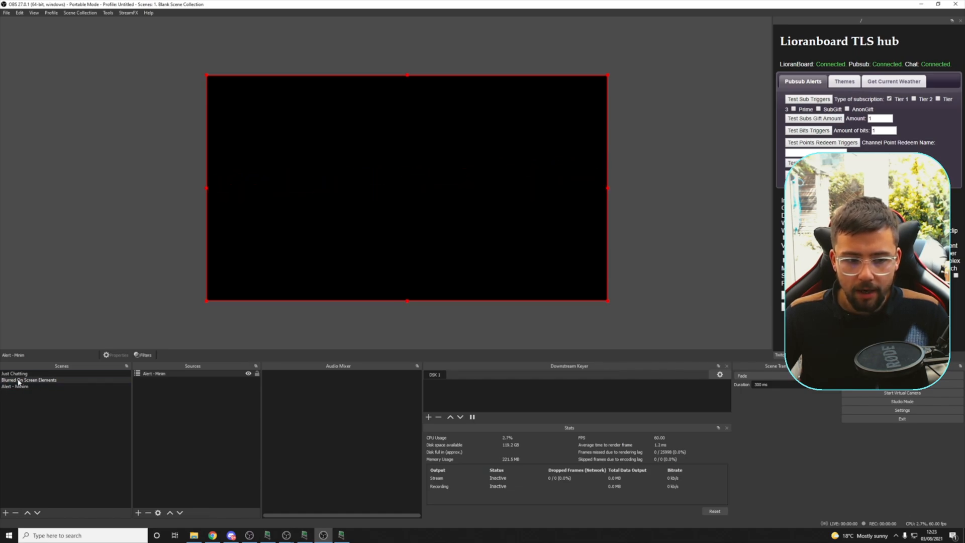
mouse_move(444, 406)
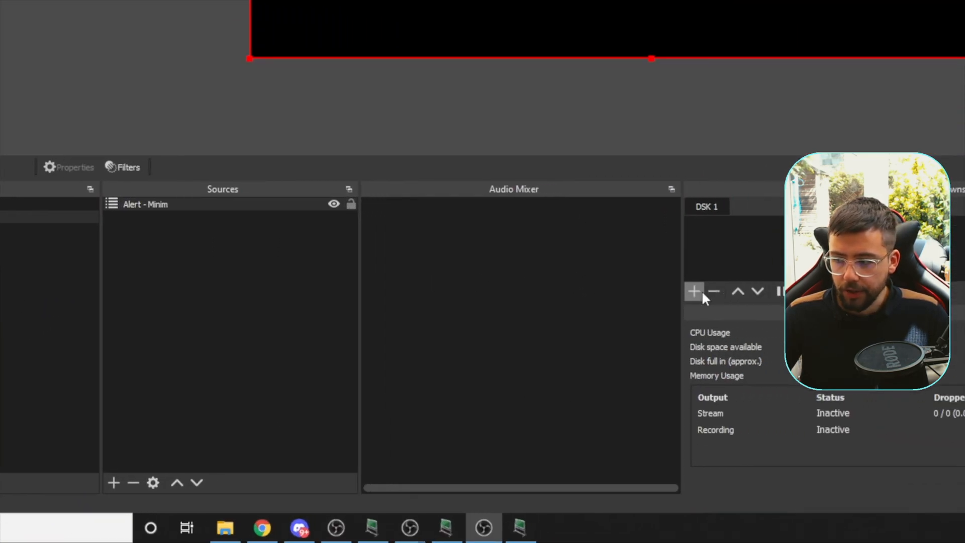
Add the Blurred On Screen Elements scene to the DSK 1 tab.
left_click(693, 291)
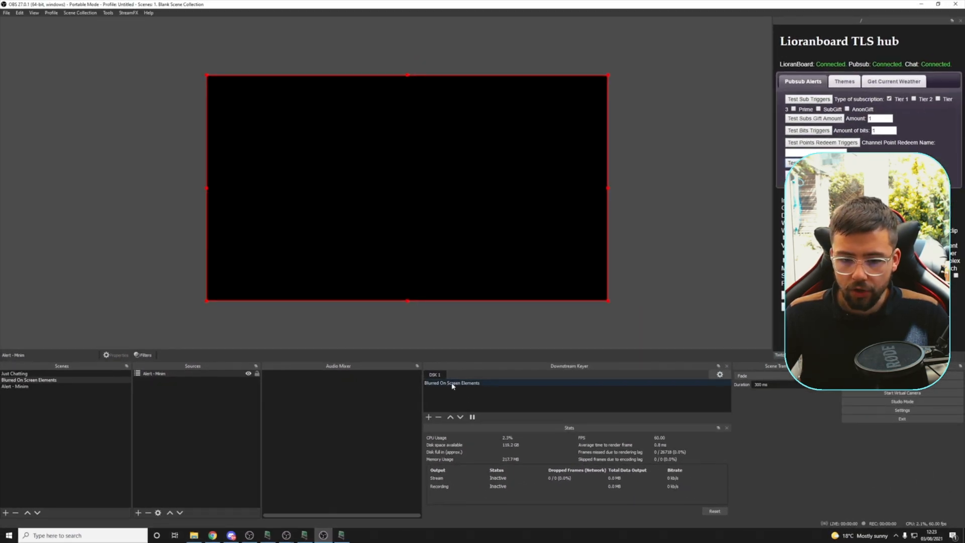
mouse_move(460, 386)
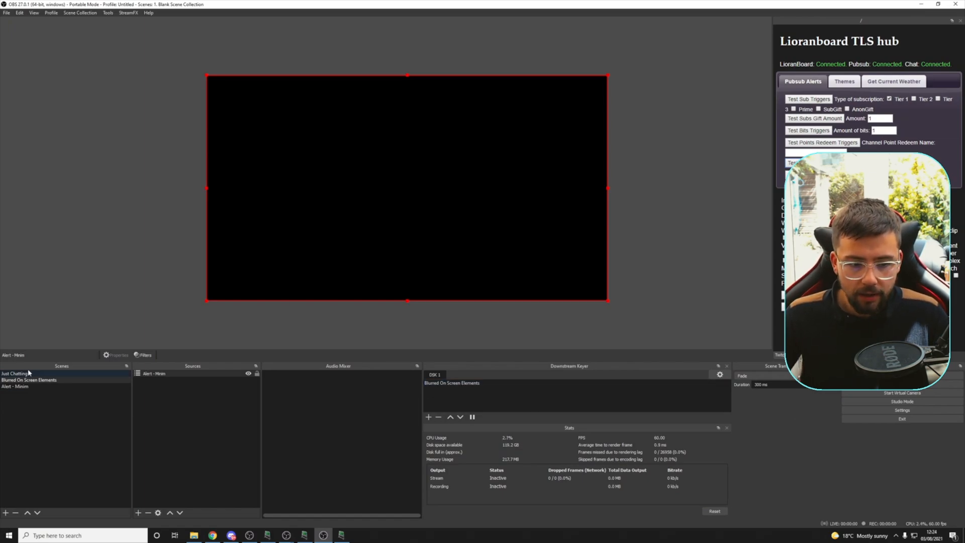
Select the Just Chatting scene and bring up its context menu.
left_click(14, 372)
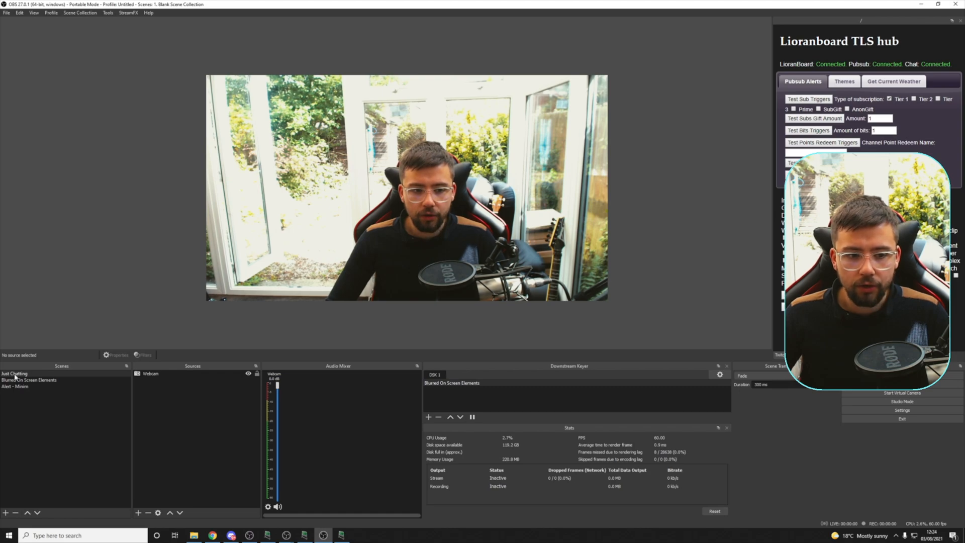
right_click(14, 373)
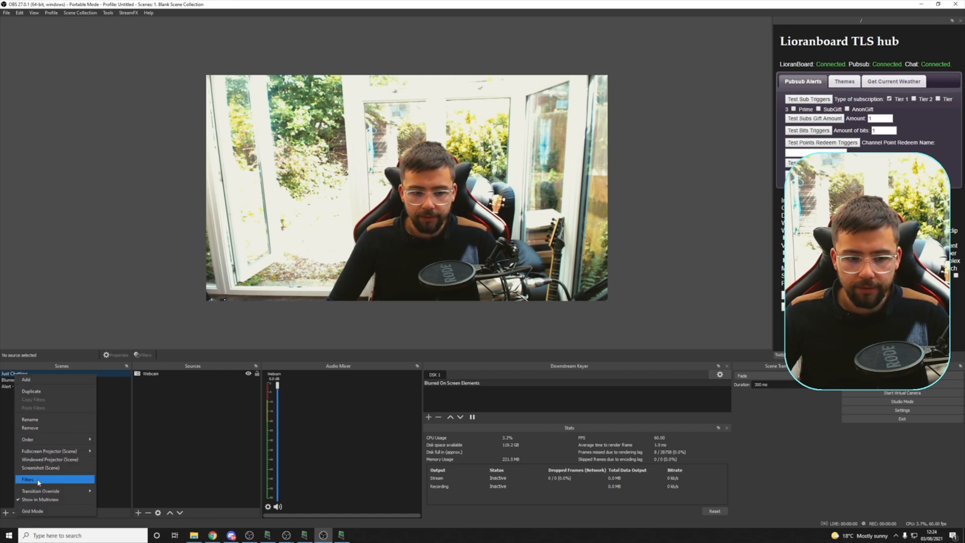
Add a default-named Blur filter to Just Chatting and enable its masking.
left_click(27, 479)
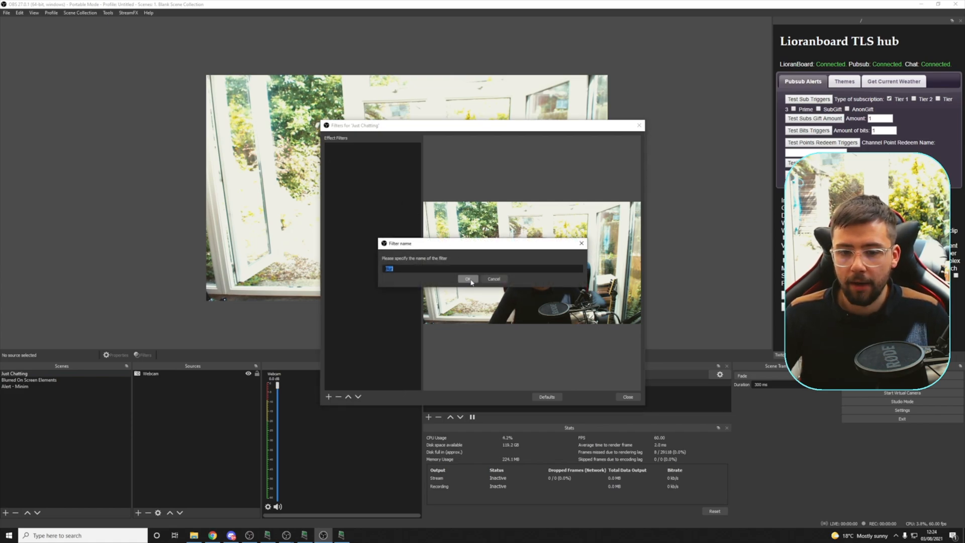
left_click(468, 279)
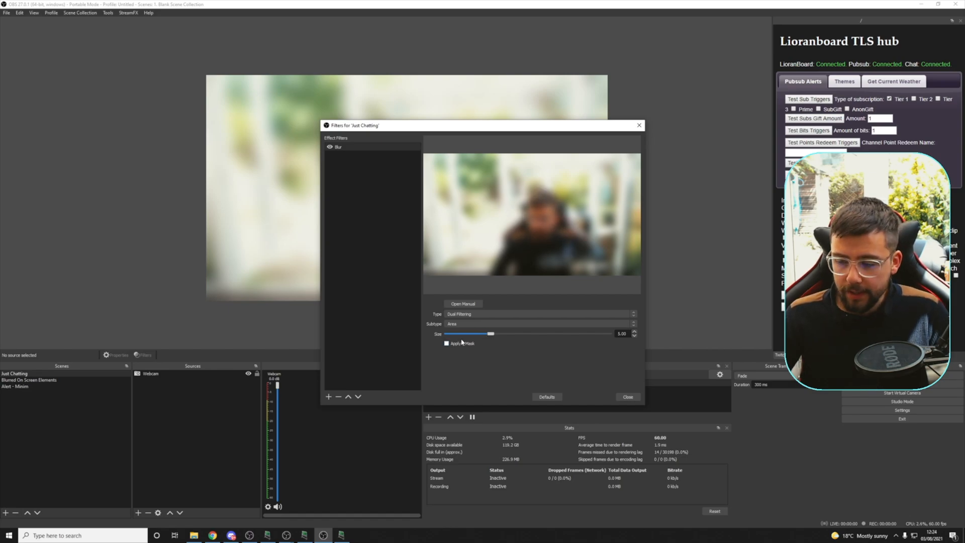
left_click(446, 342)
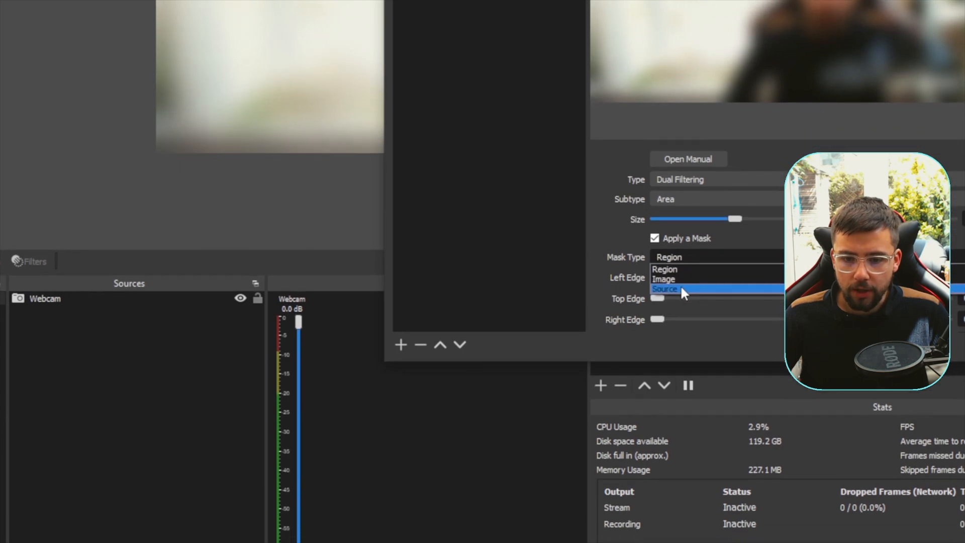
Set the blur's mask type to Source, masked by Blurred On Screen Elements, and apply.
left_click(665, 289)
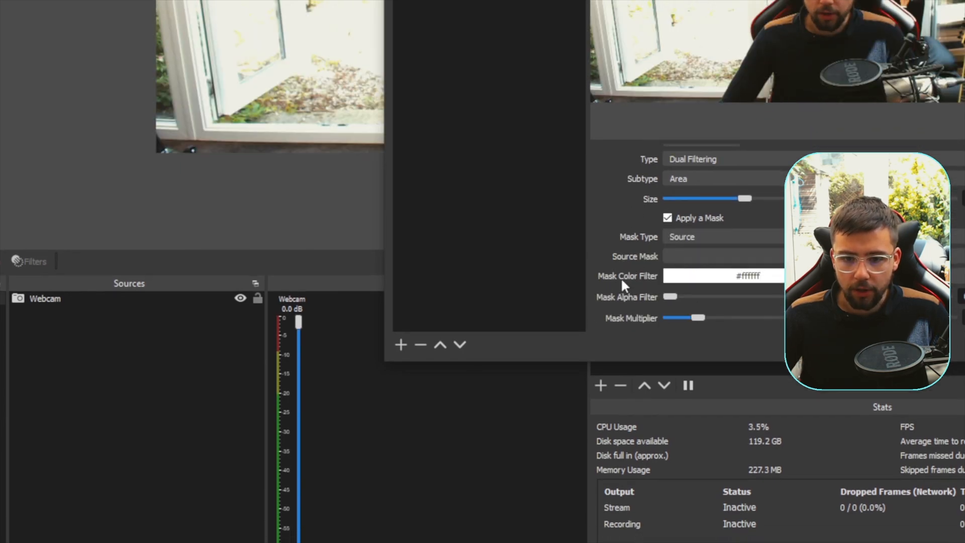
left_click(723, 257)
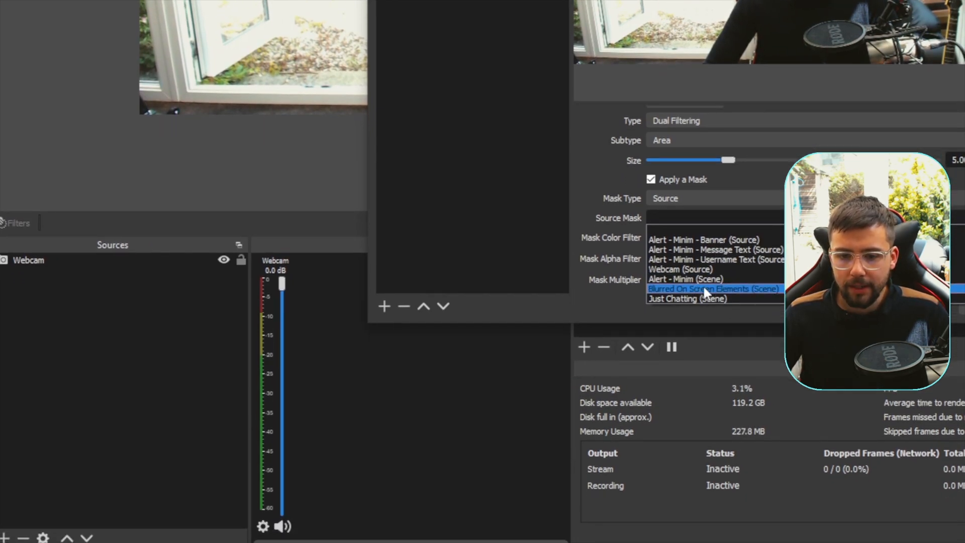
left_click(714, 290)
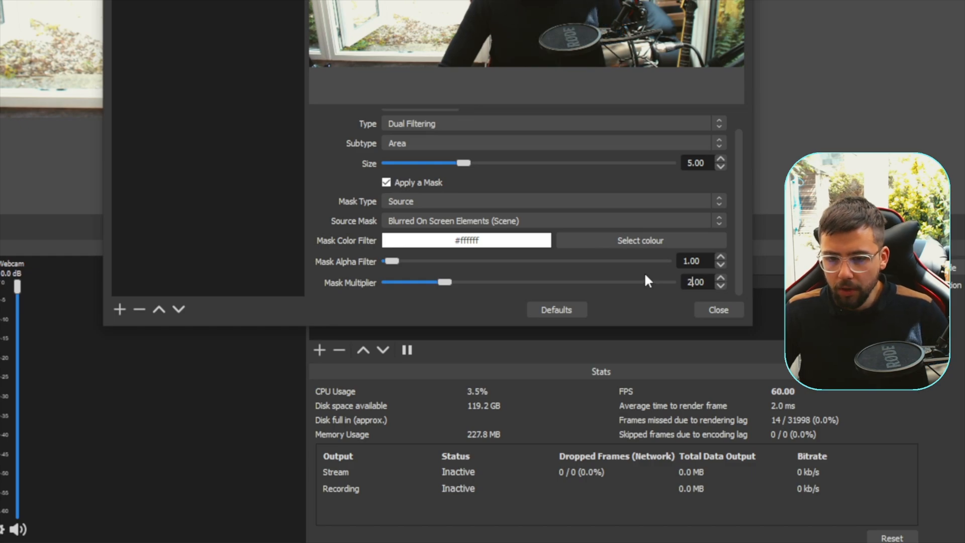
left_click(718, 309)
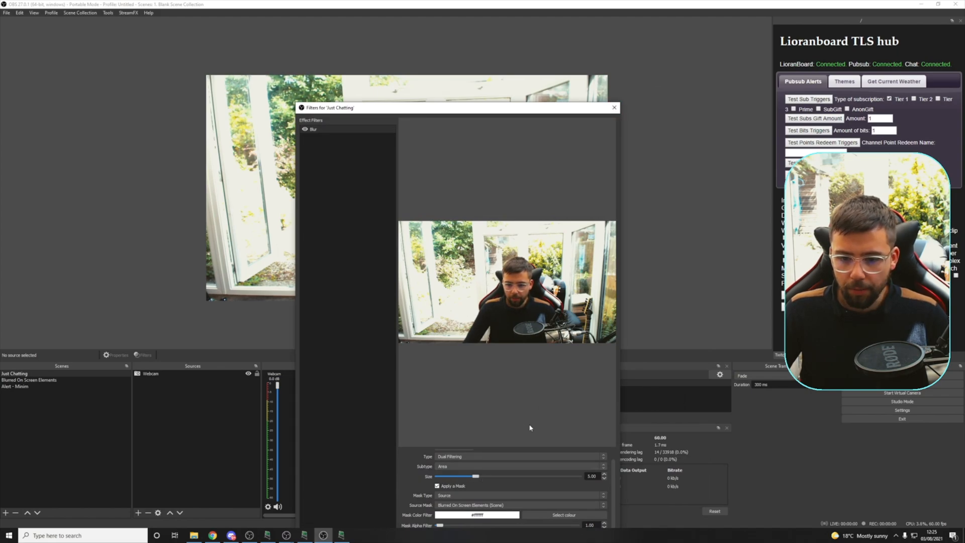
Close the filters, switch to Blurred On Screen Elements, and begin adding a Colour Source.
left_click(613, 107)
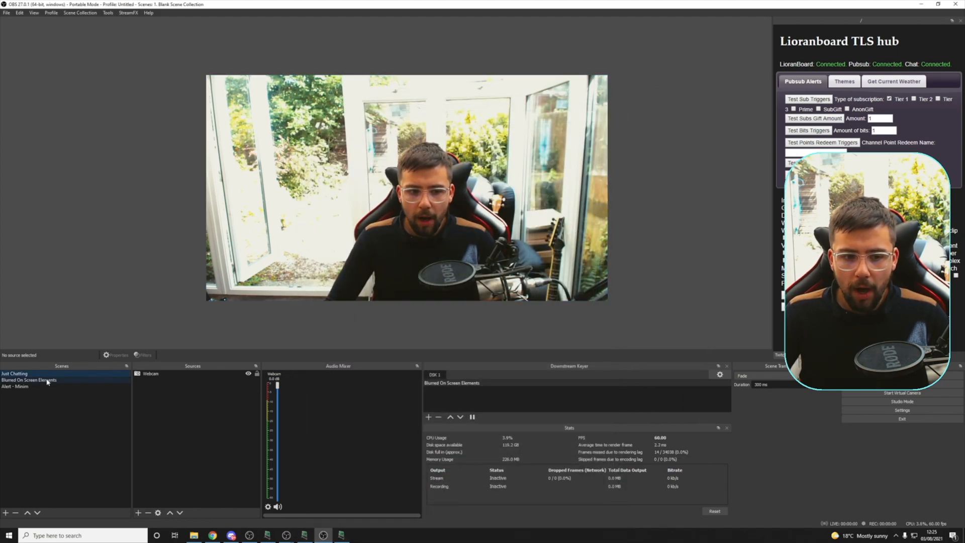
left_click(16, 386)
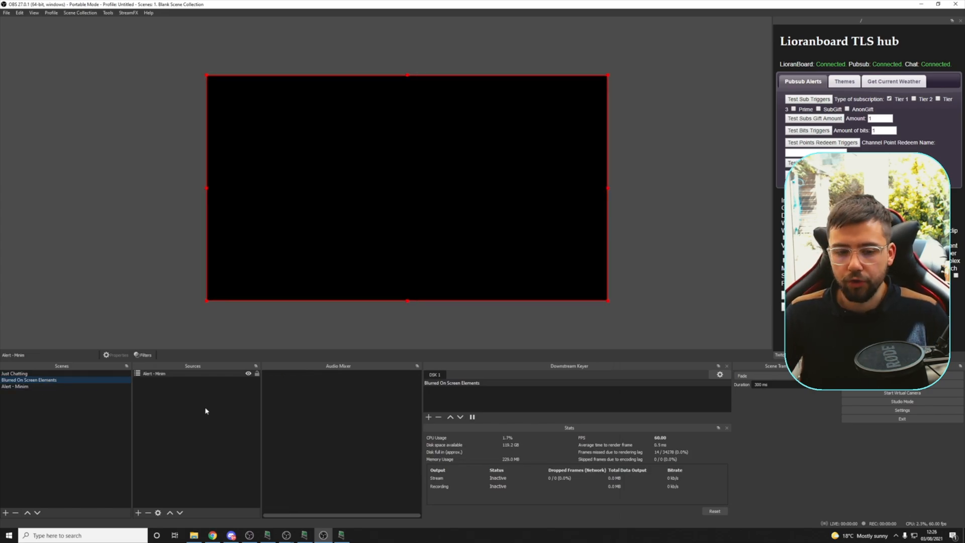
right_click(203, 406)
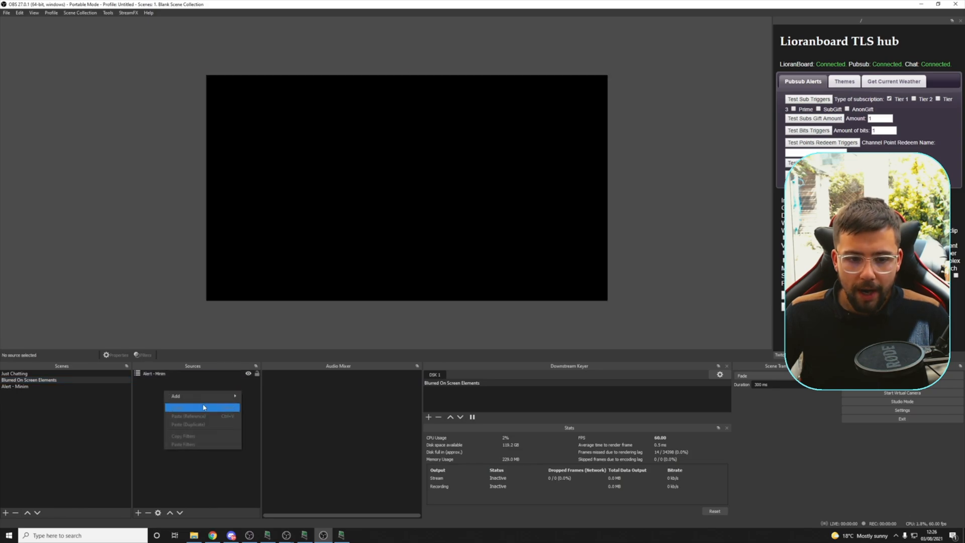
left_click(176, 395)
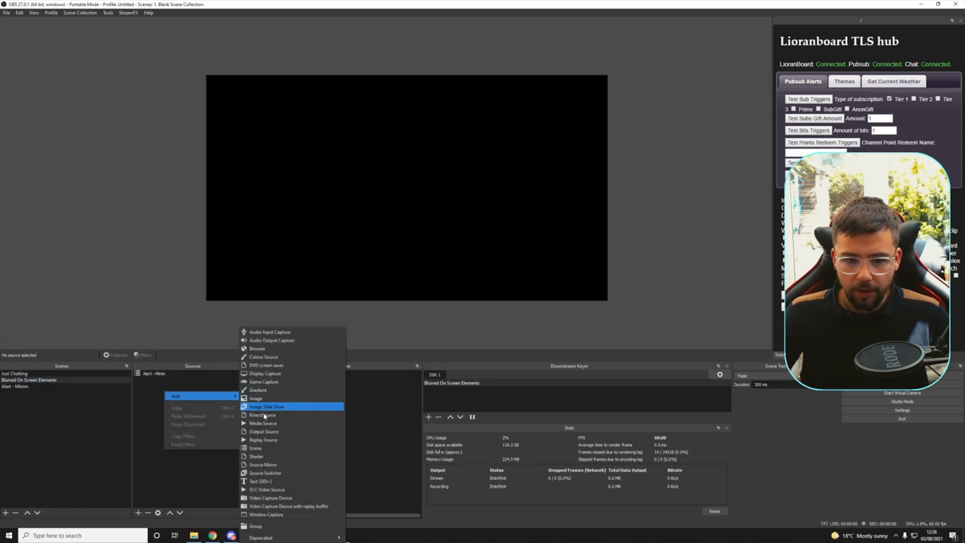
mouse_move(258, 348)
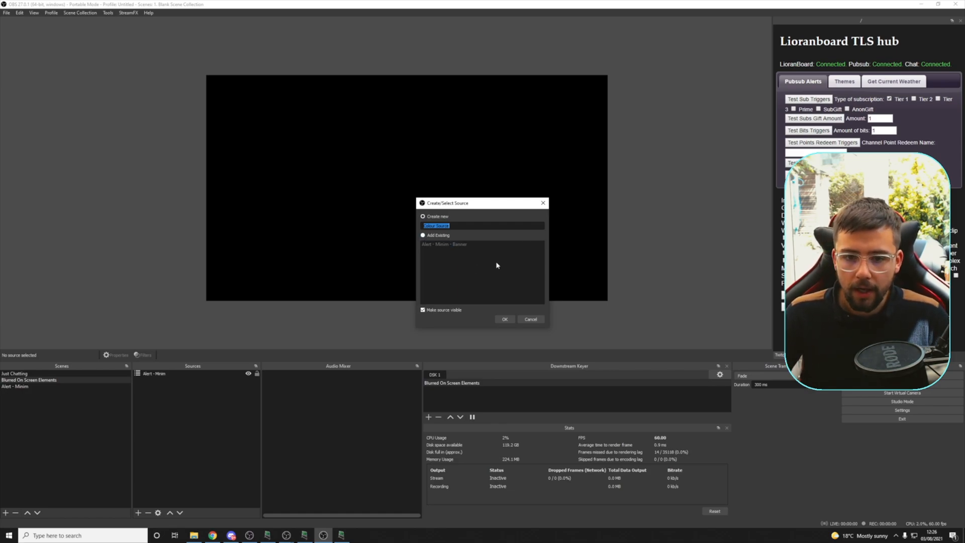
Create a bright green (#00ff00) colour source and check it over the Just Chatting webcam.
left_click(504, 319)
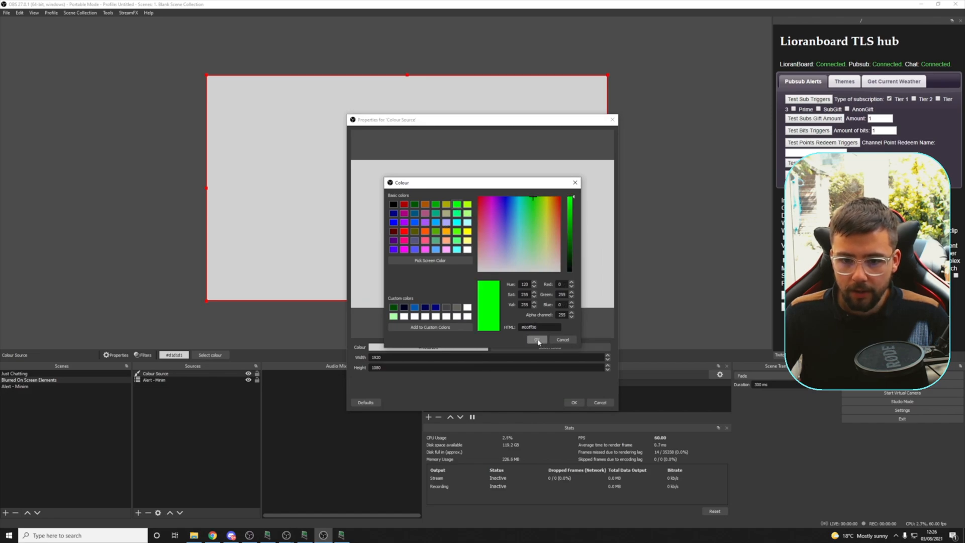
left_click(536, 340)
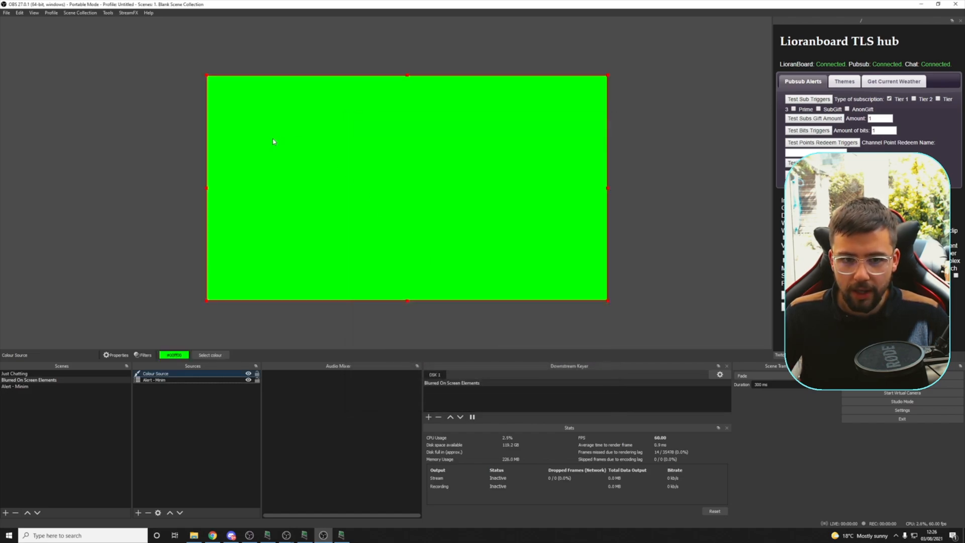
left_click(15, 374)
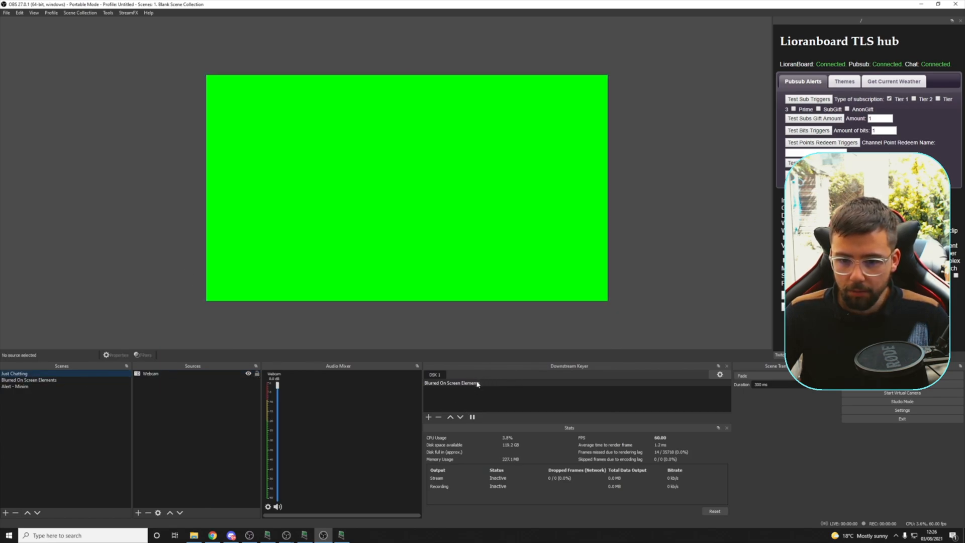
left_click(30, 380)
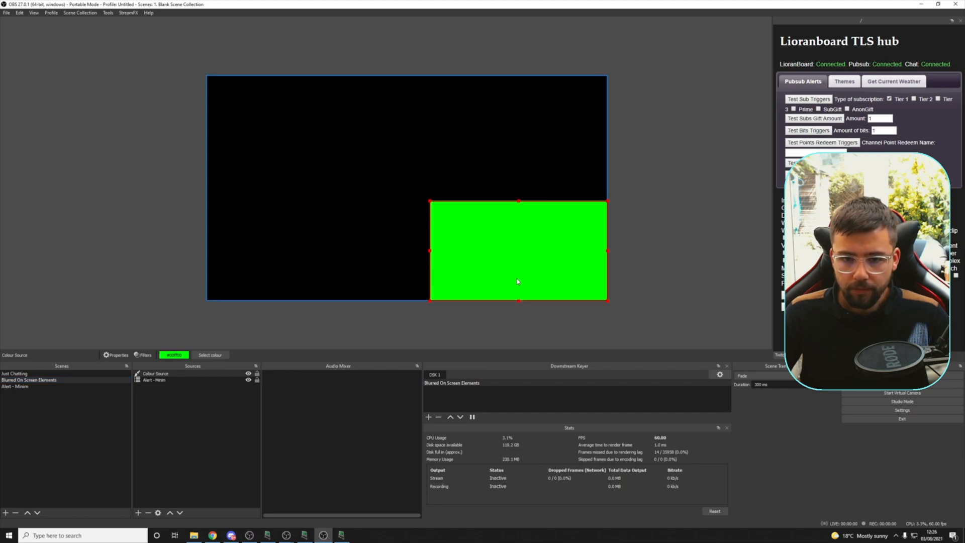
left_click(14, 373)
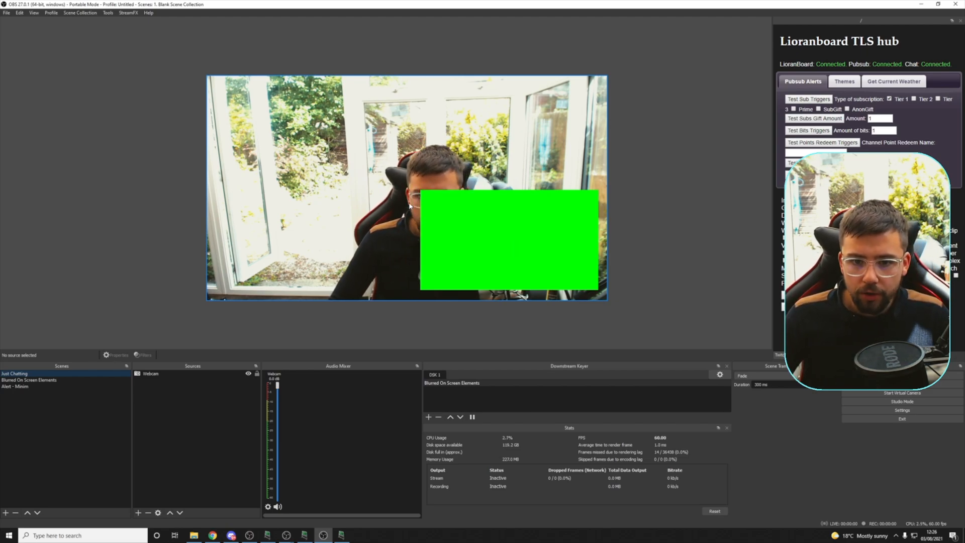
Add a Colour Correction filter to the green colour source in Blurred On Screen Elements.
left_click(29, 380)
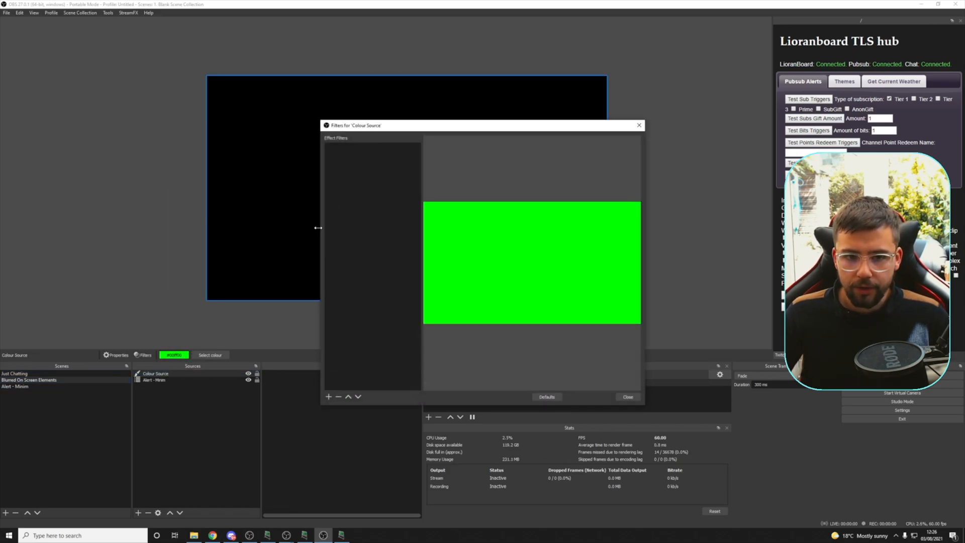
left_click(328, 397)
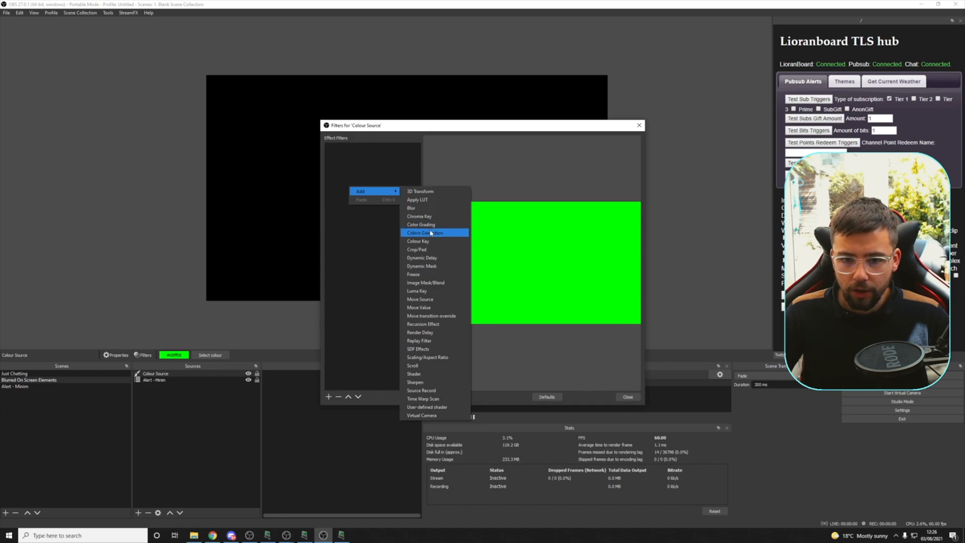
left_click(420, 232)
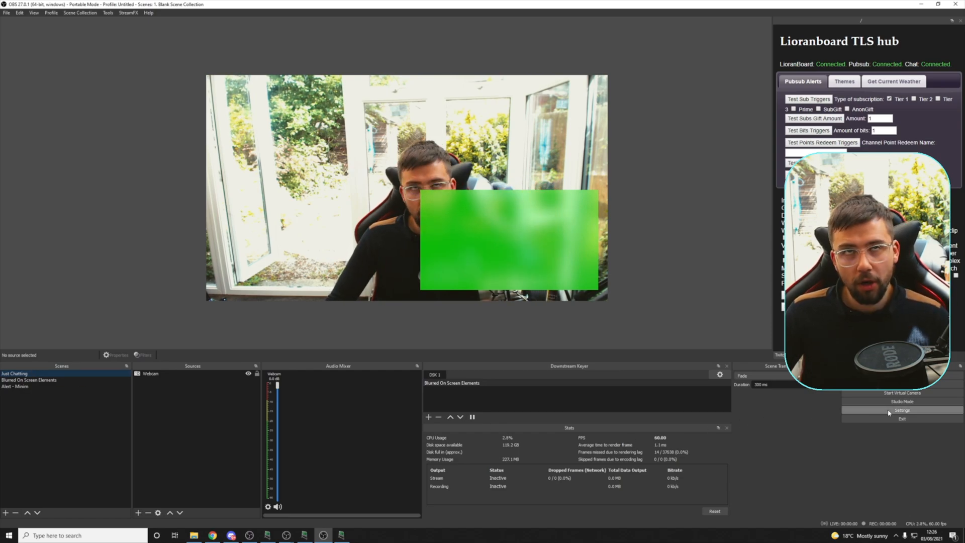
Turn on Studio Mode to show Preview and Program side by side.
left_click(901, 401)
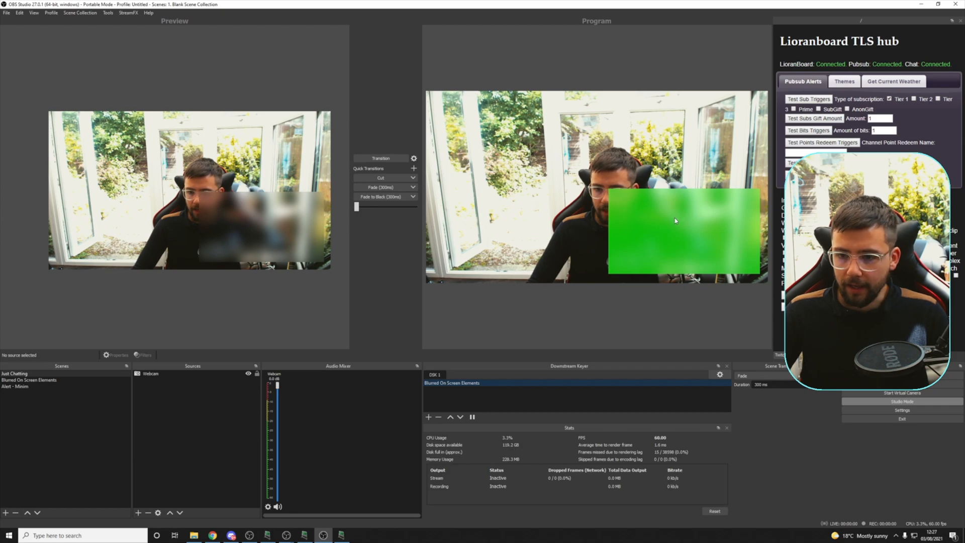
mouse_move(710, 195)
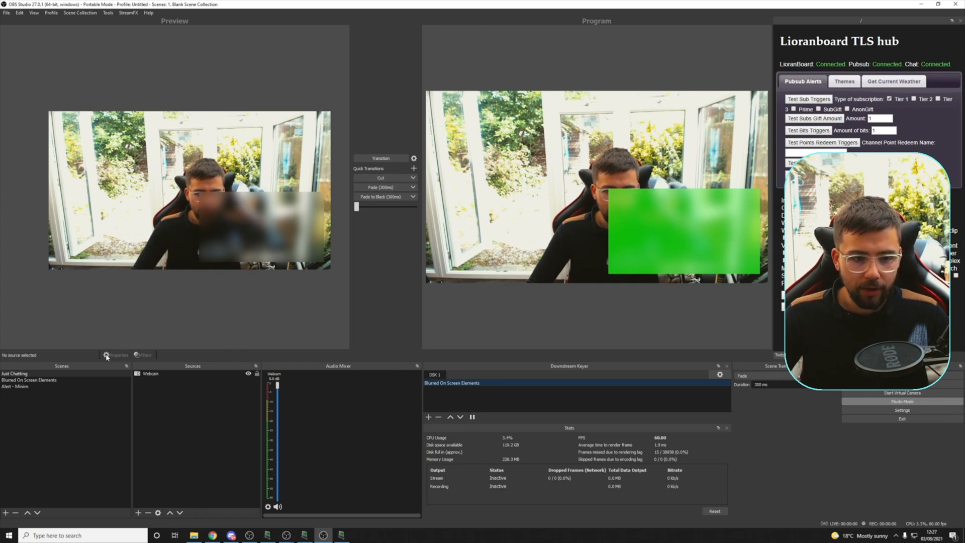
mouse_move(300, 378)
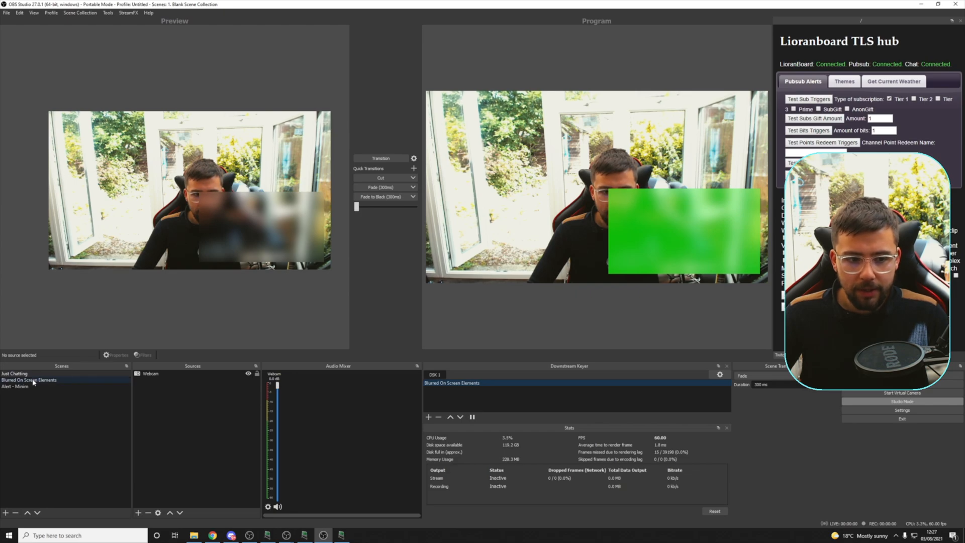
Stage Blurred On Screen Elements and drag the green block toward the right.
left_click(29, 380)
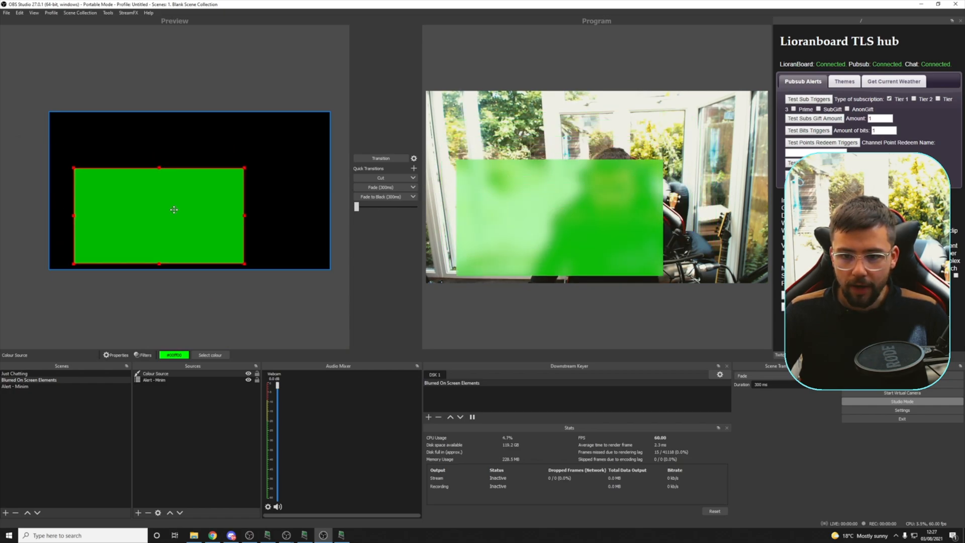
left_click_drag(174, 209, 209, 207)
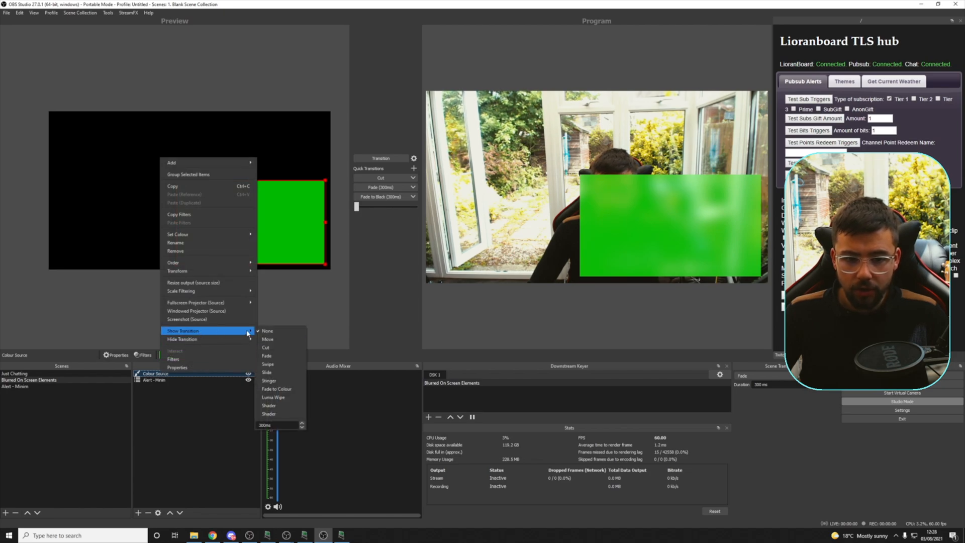
mouse_move(266, 356)
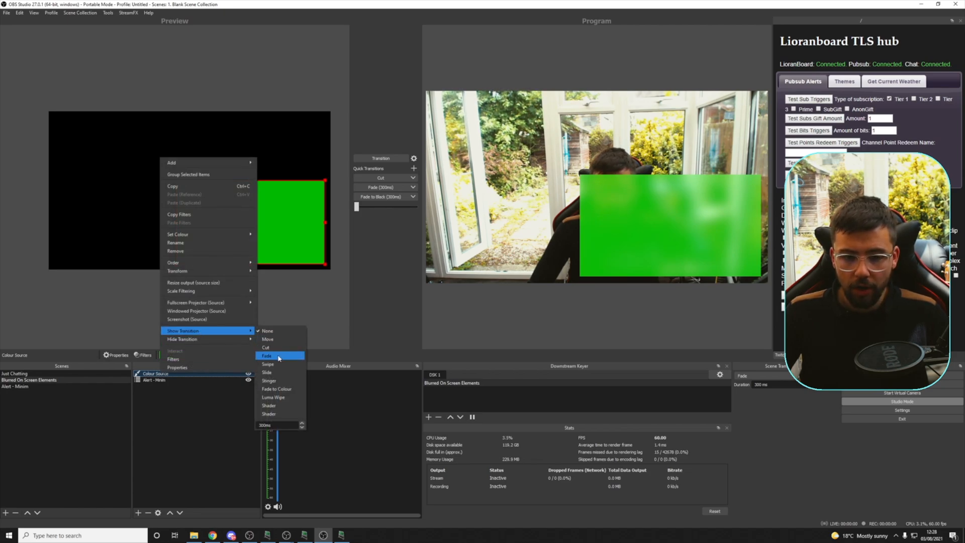
Give the green block a Fade show and rightward hide transition, then re-show it.
left_click(269, 364)
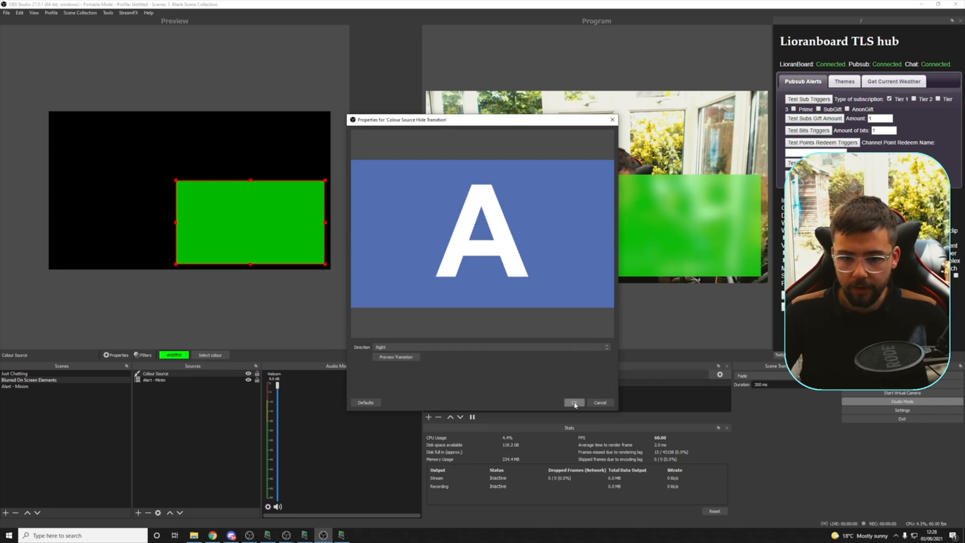
left_click(573, 403)
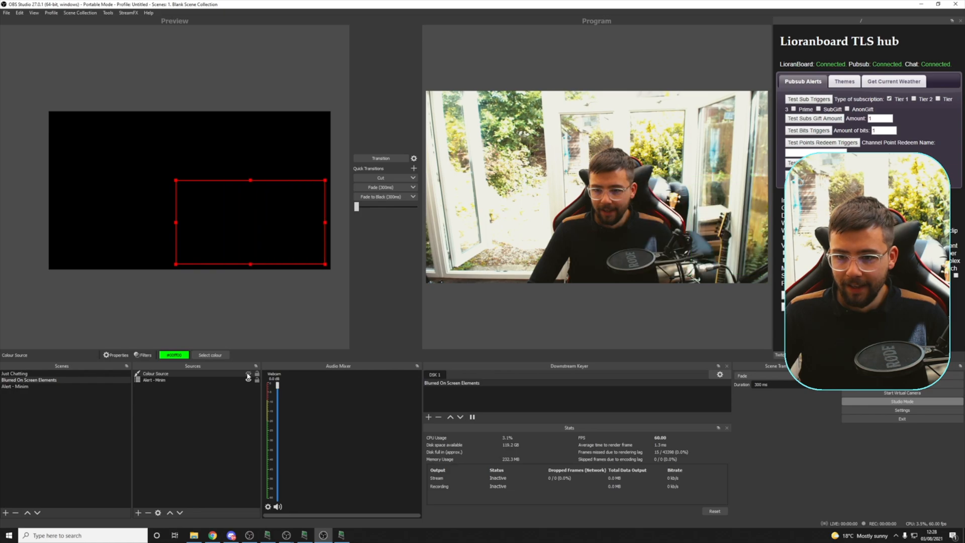
left_click(248, 373)
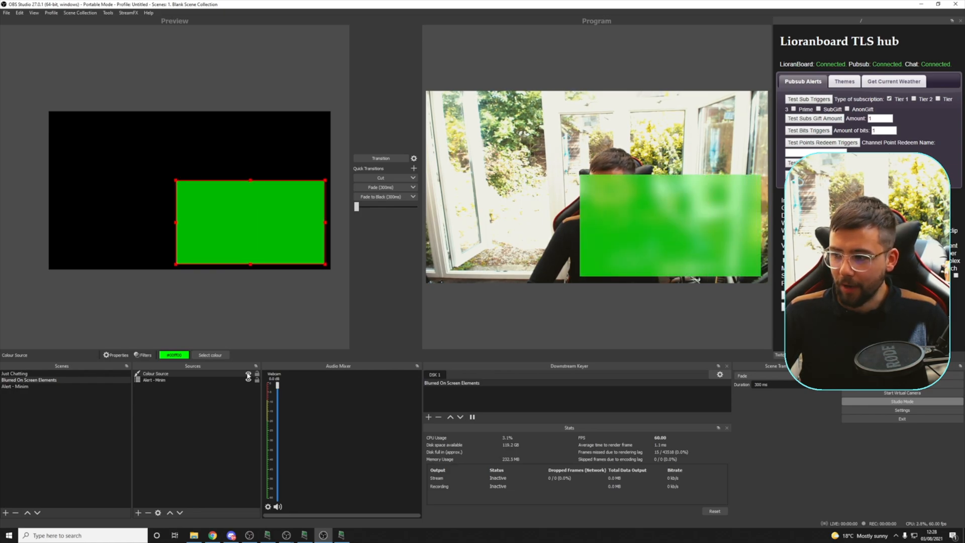